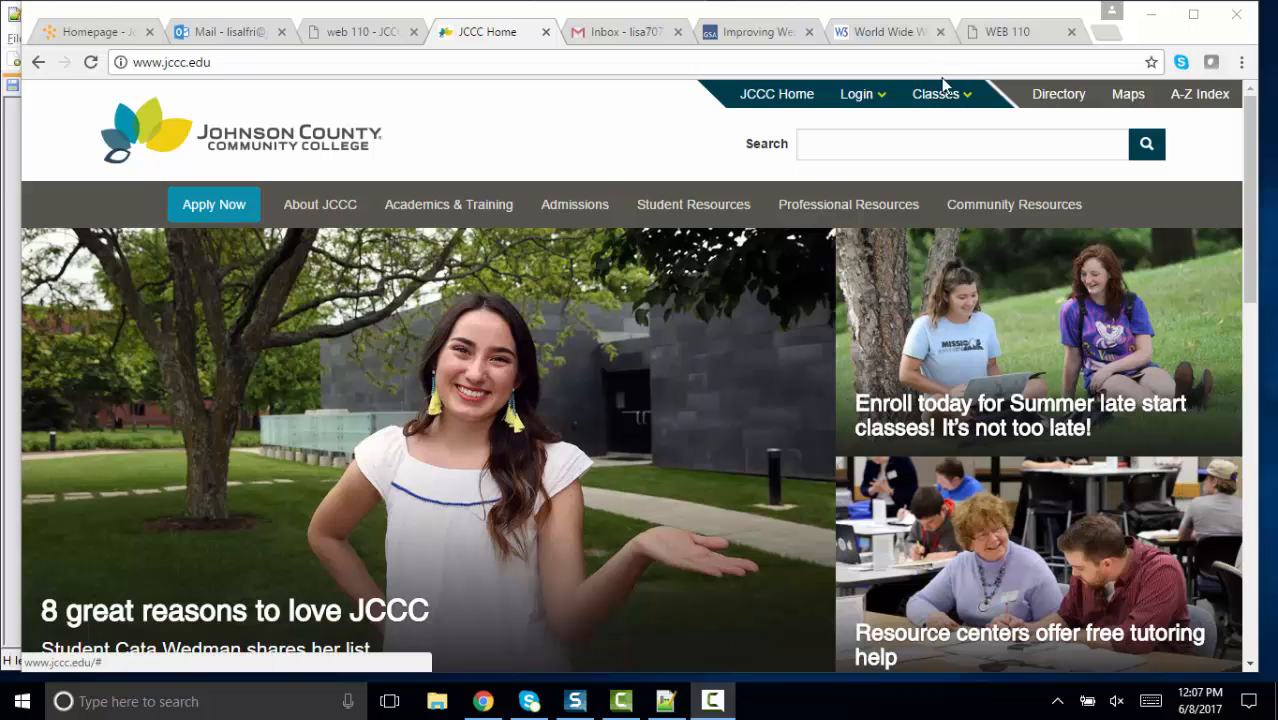
# Go to Credit Class Search from the Classes menu in the top navigation
pyautogui.click(936, 94)
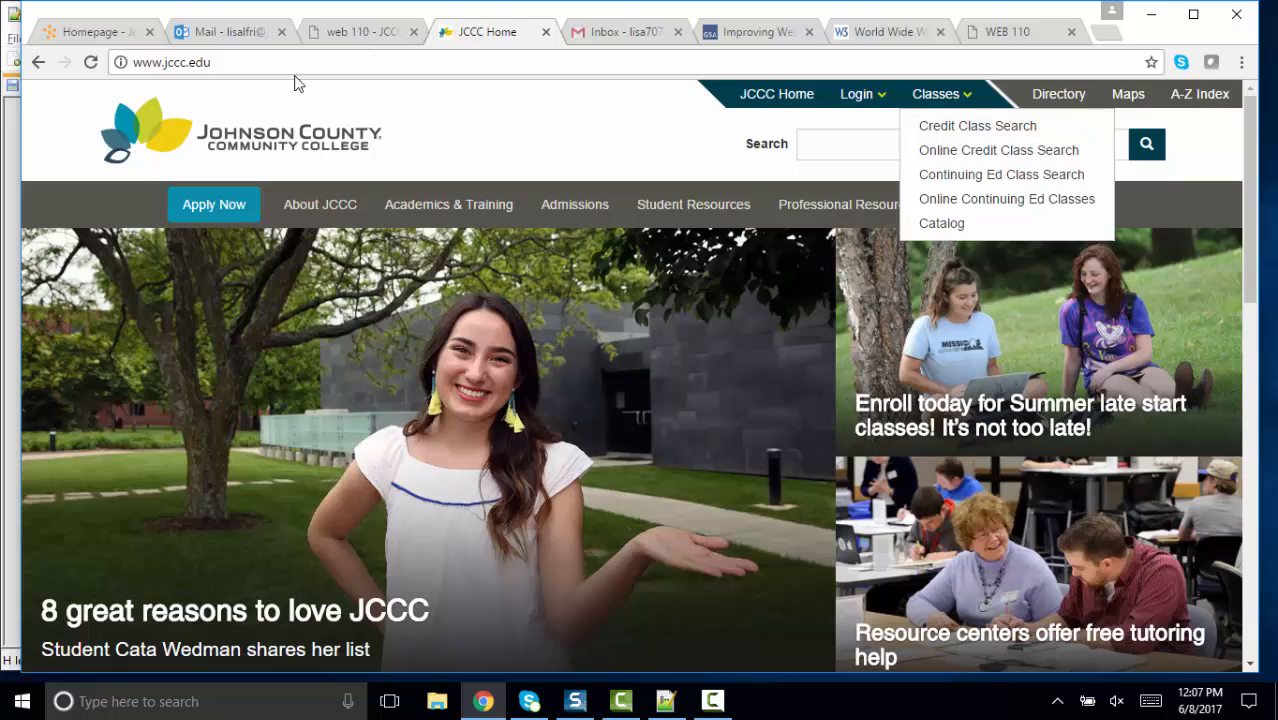
pyautogui.moveTo(928, 100)
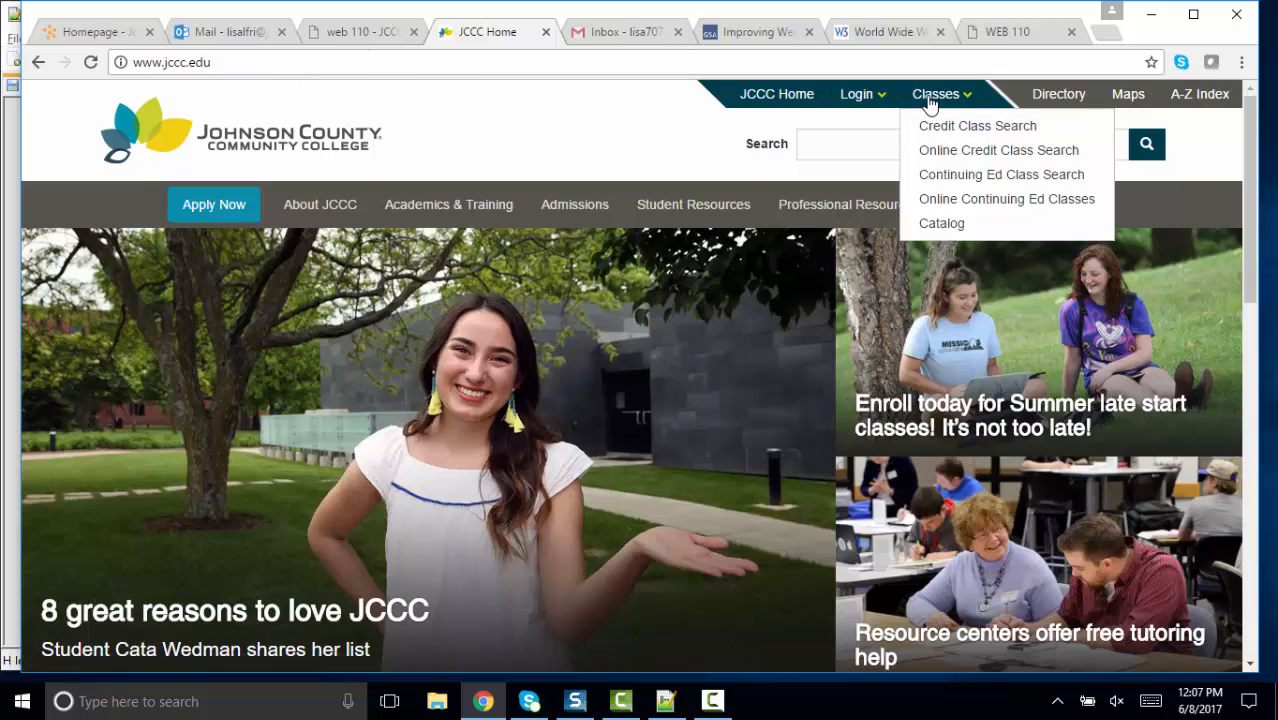
pyautogui.click(976, 124)
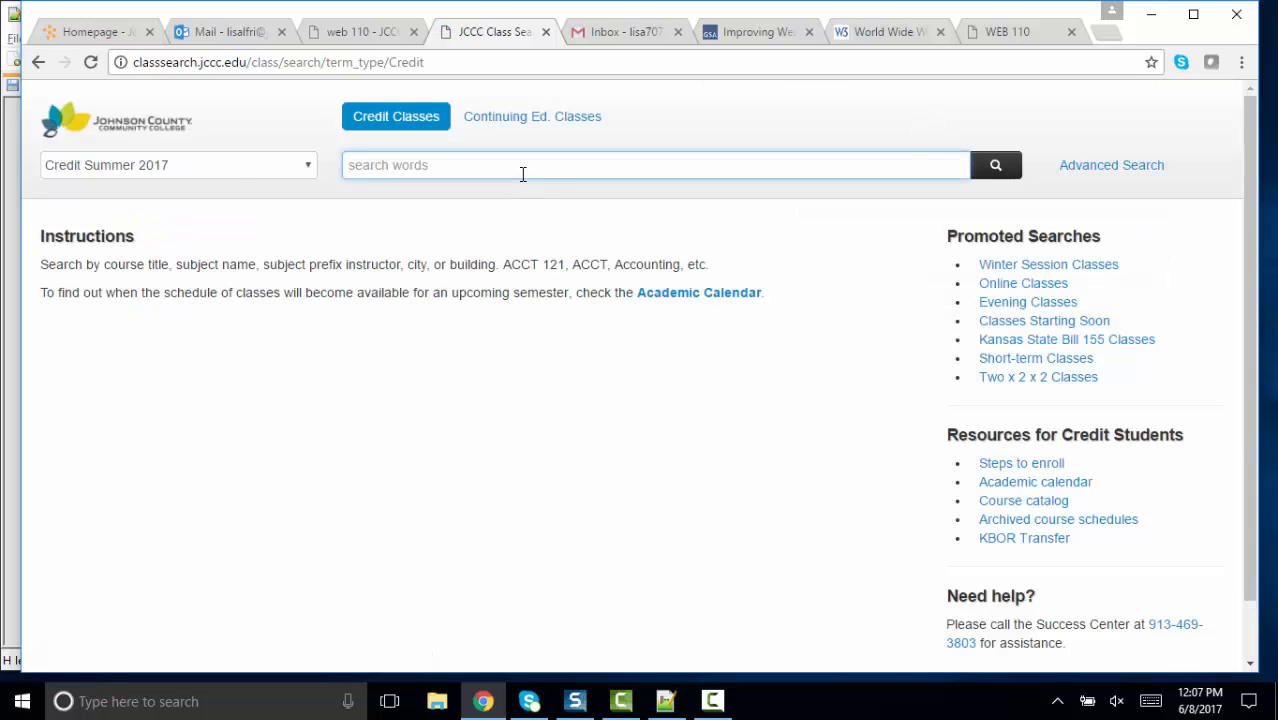
# Search Credit Fall 2017 for 'web 110' and scroll to the WEB 110 - HTML and CSS listing
pyautogui.click(178, 164)
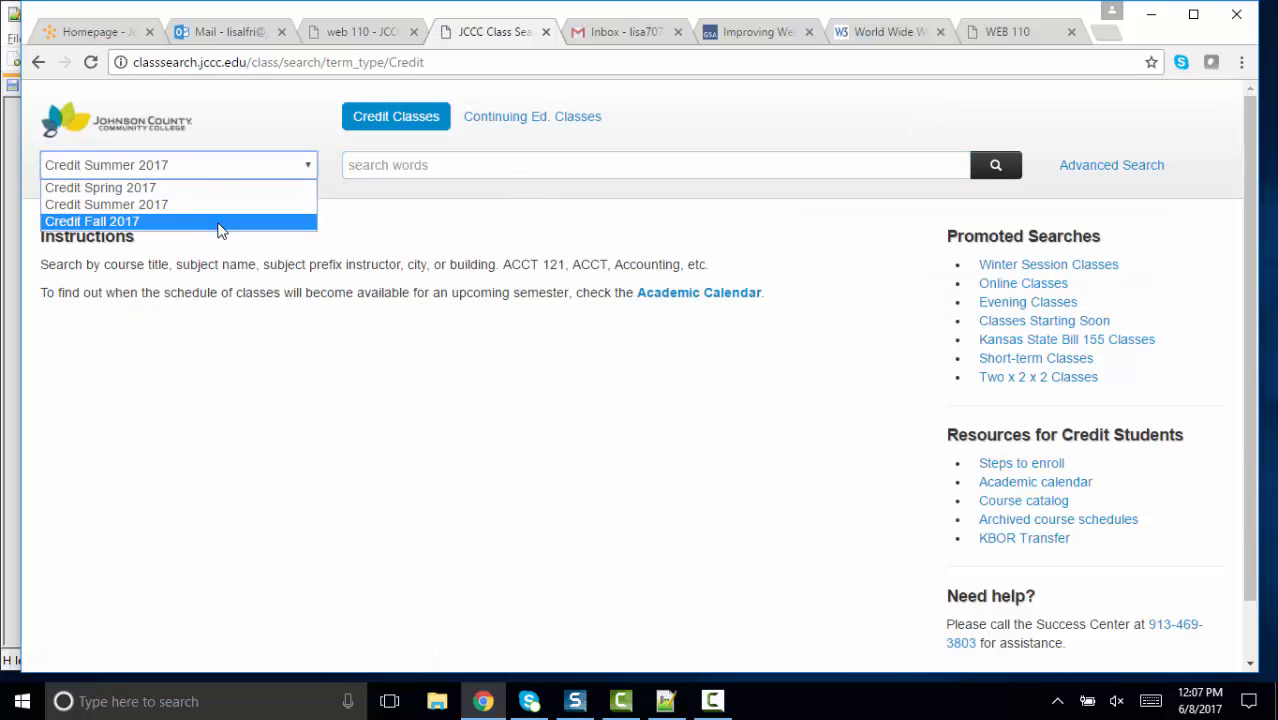
pyautogui.write('web 110')
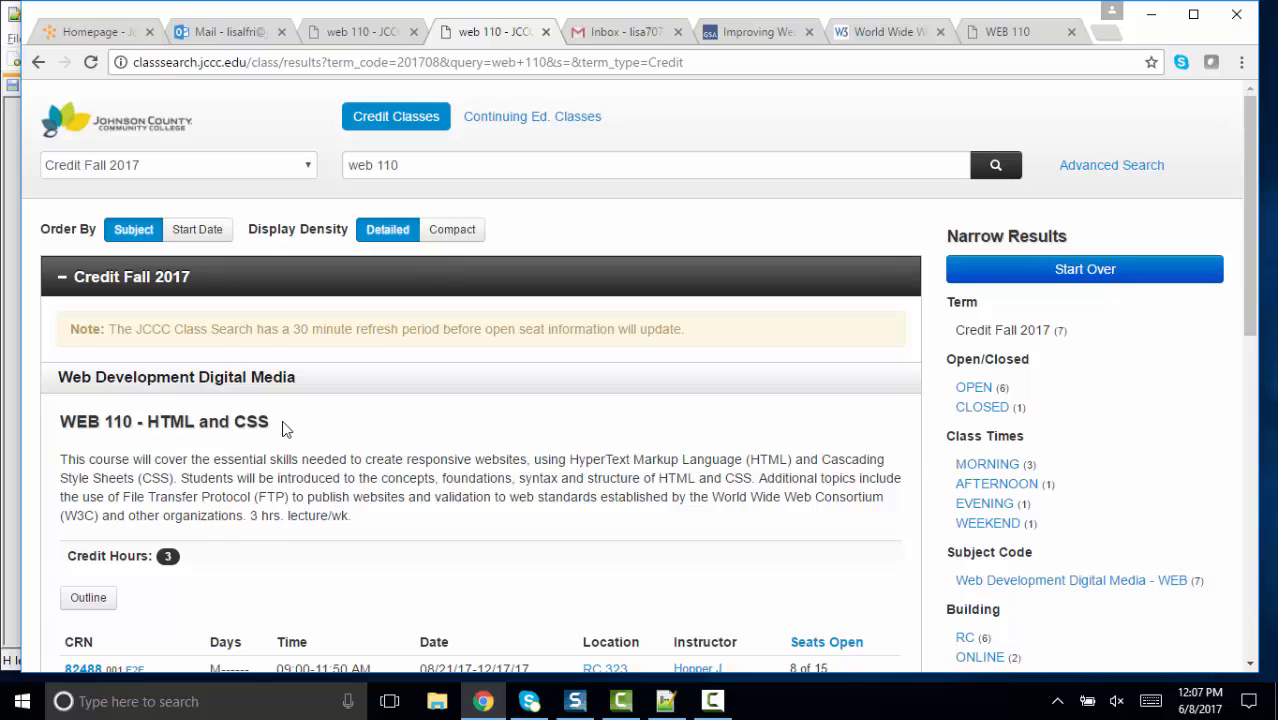
pyautogui.scroll(-3)
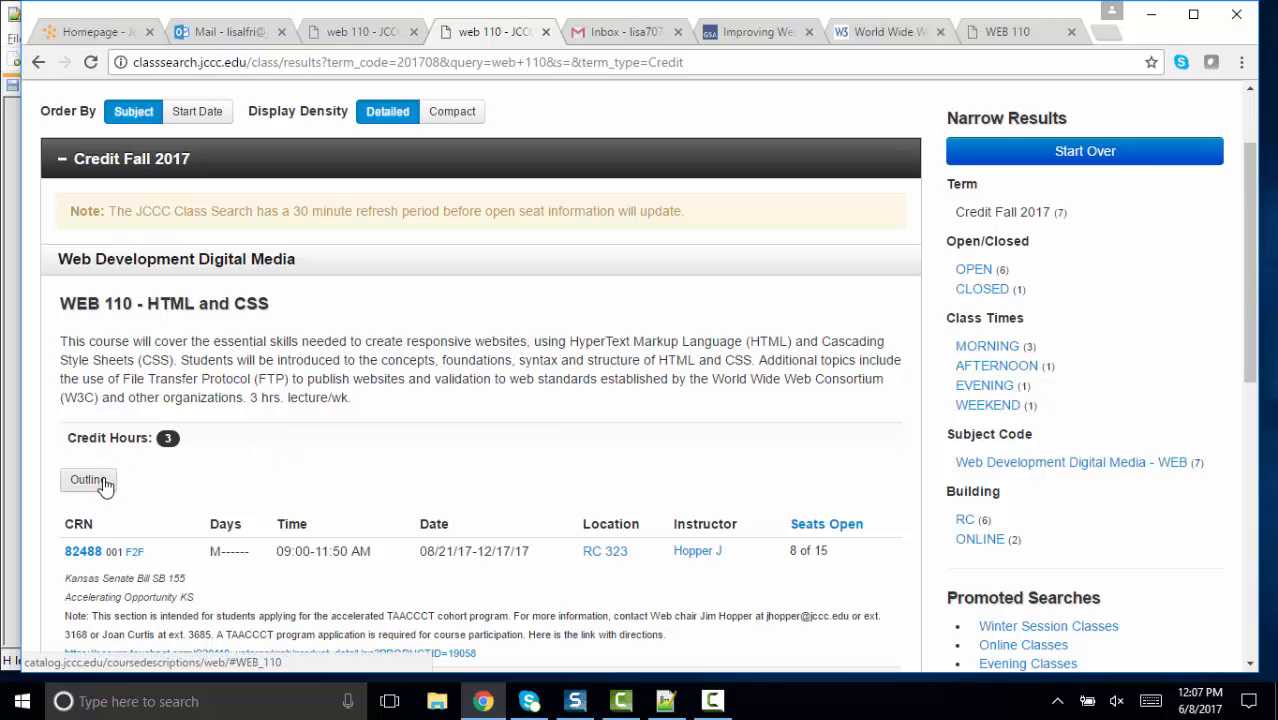
# Open the WEB 110 catalog outline and scroll down to its Objectives list
pyautogui.click(88, 480)
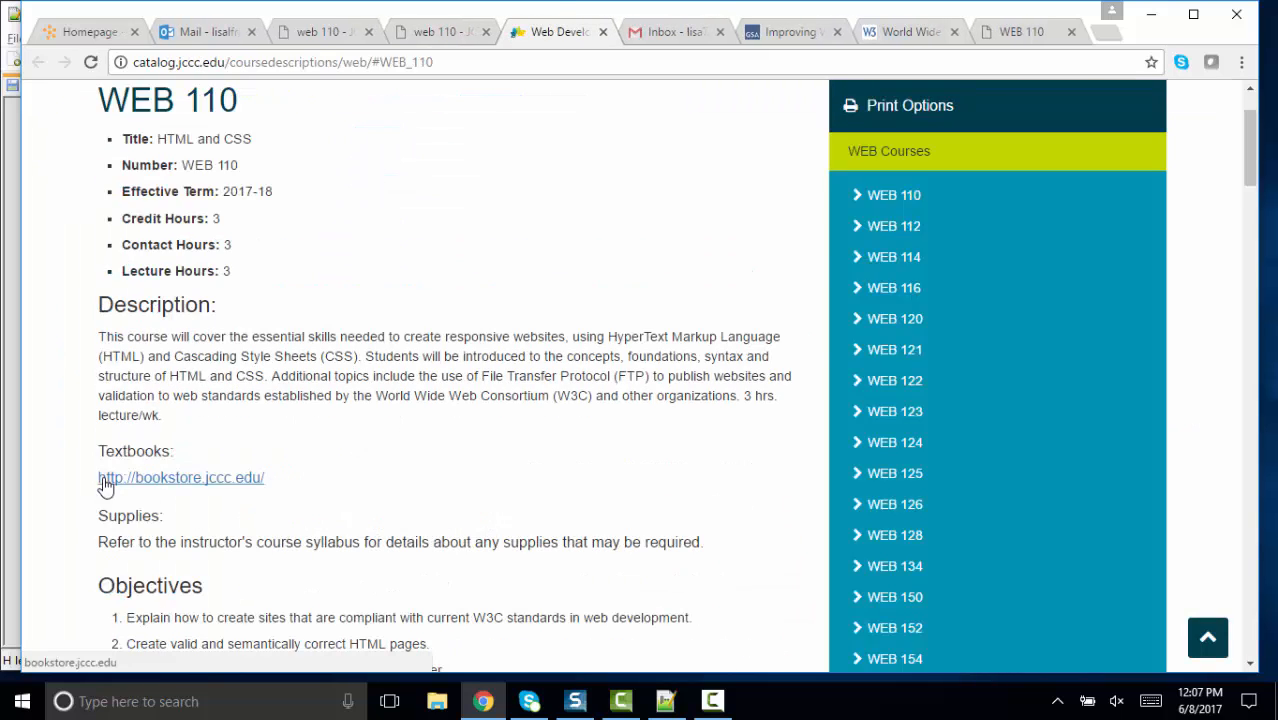
pyautogui.scroll(-3)
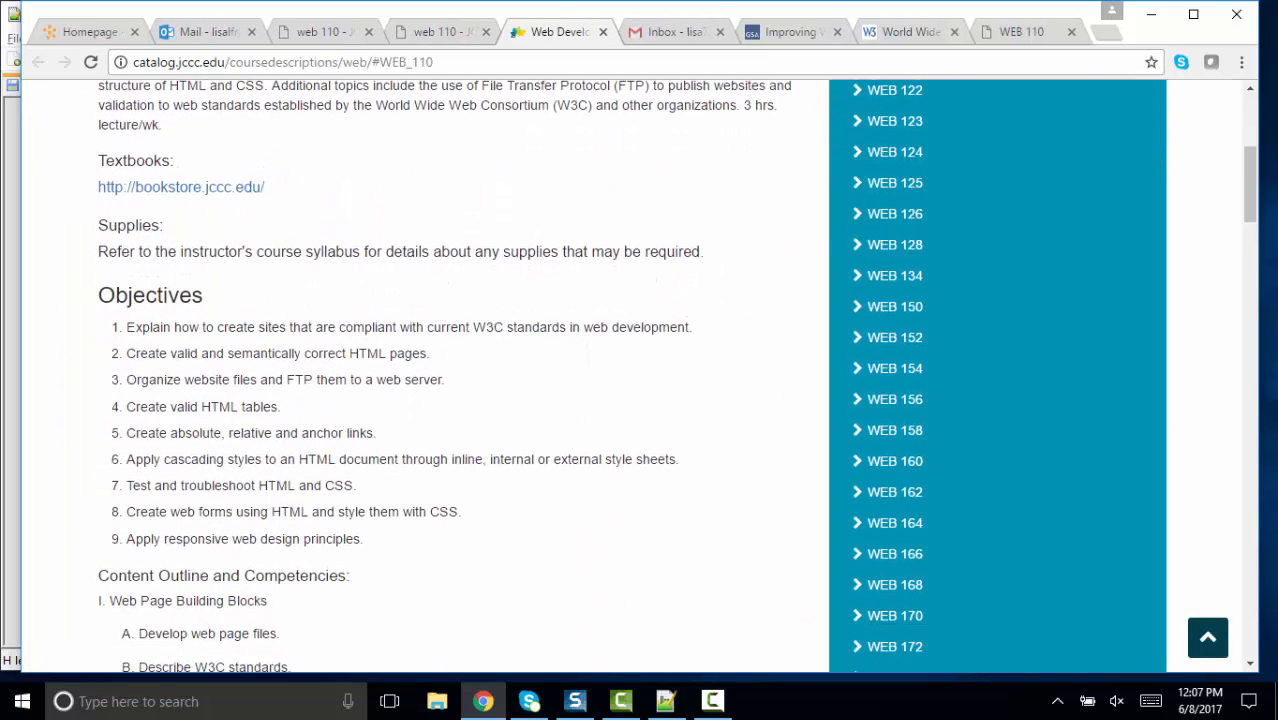
pyautogui.scroll(-3)
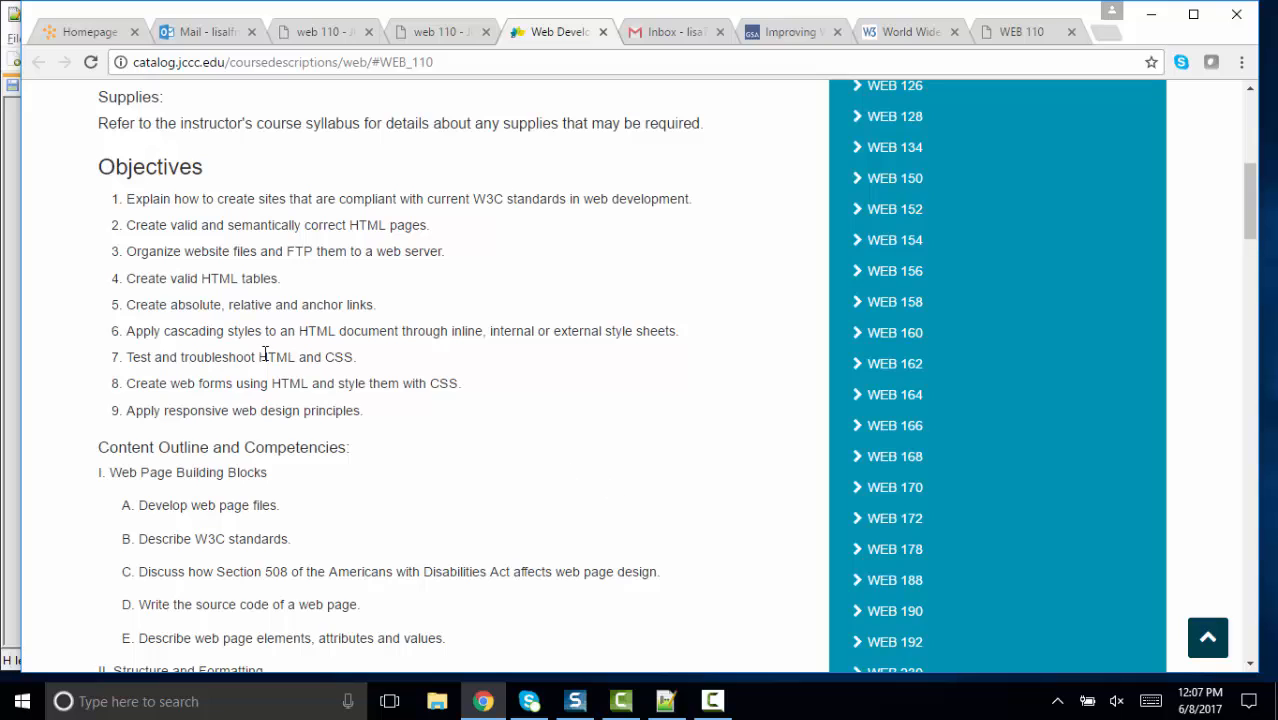
pyautogui.moveTo(346, 226)
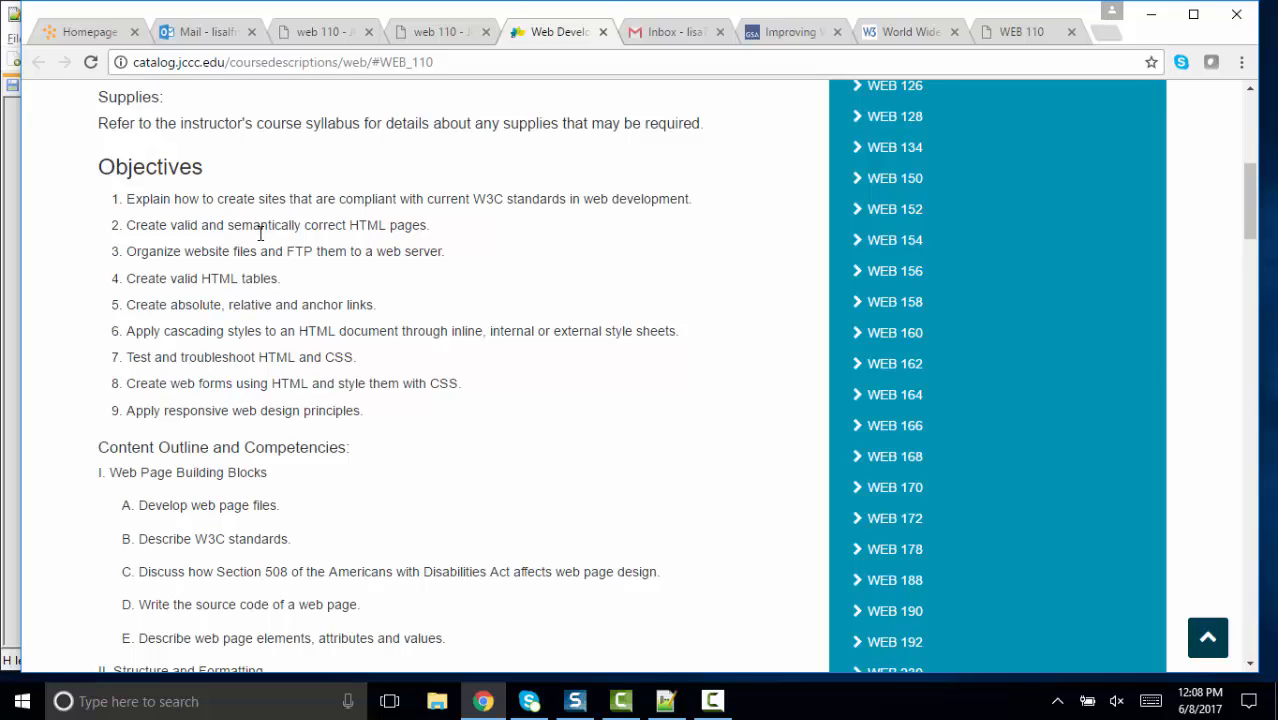
pyautogui.scroll(-3)
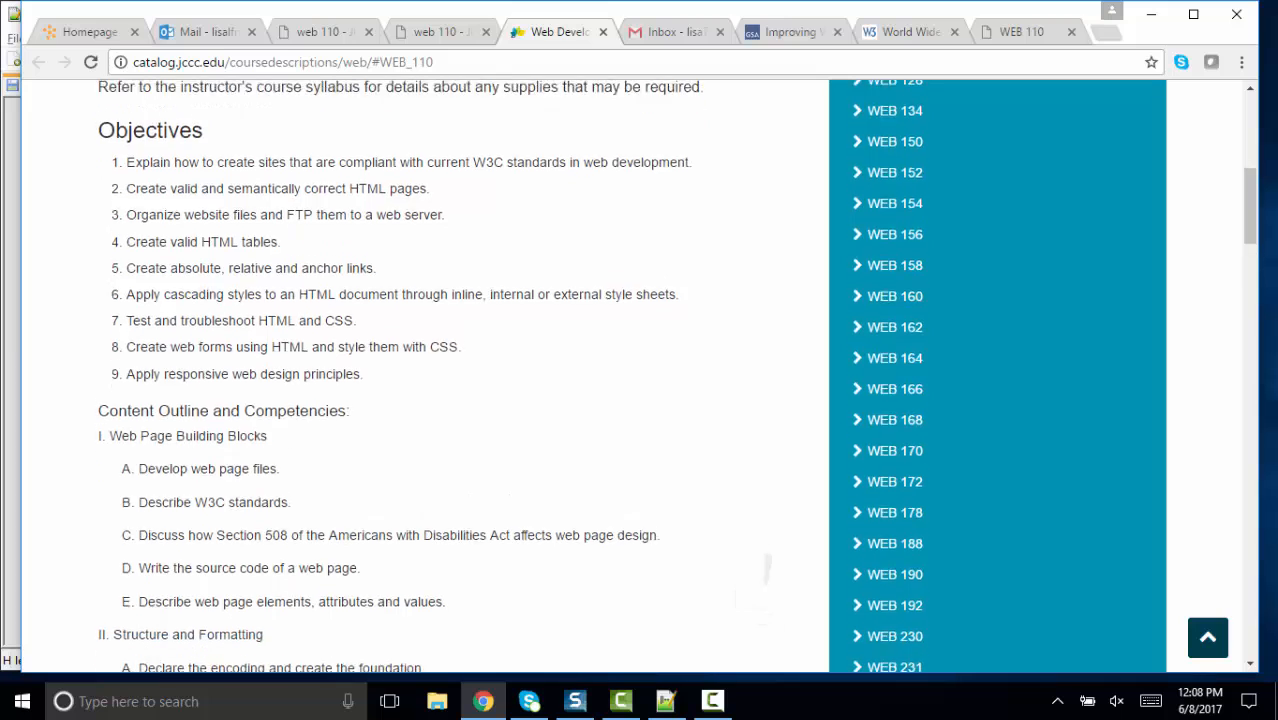
pyautogui.scroll(-3)
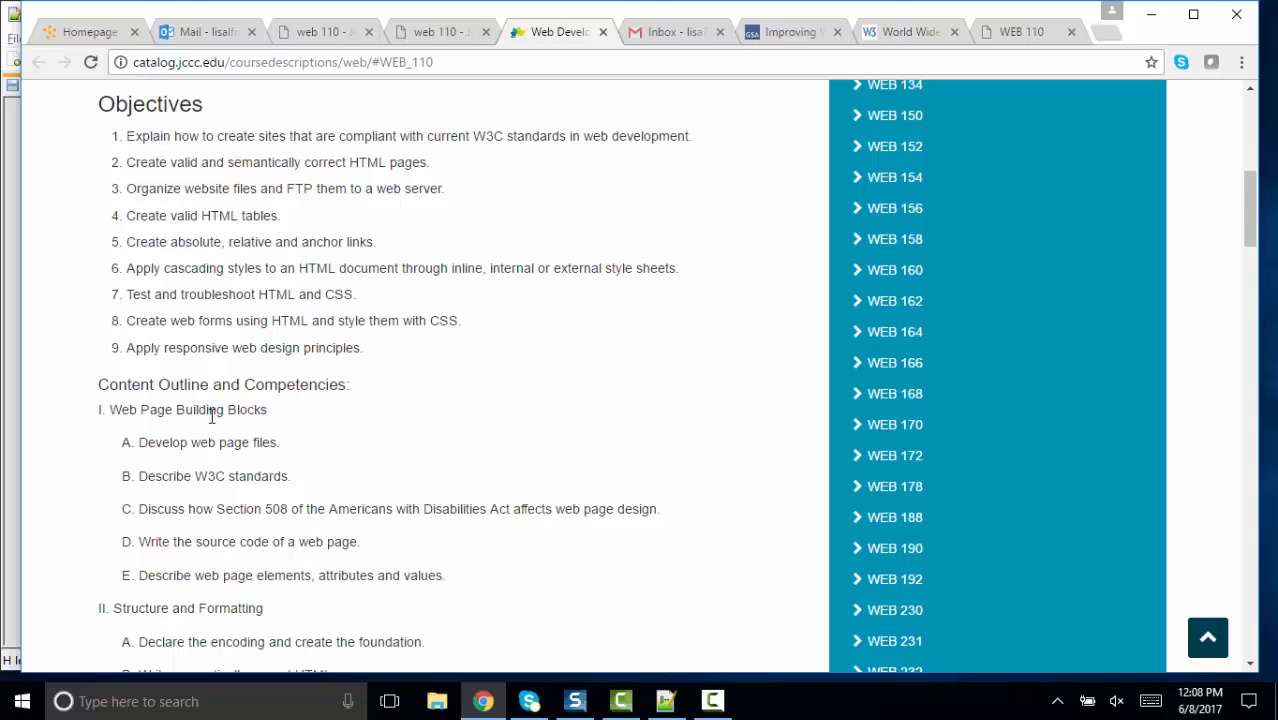
pyautogui.moveTo(136, 160)
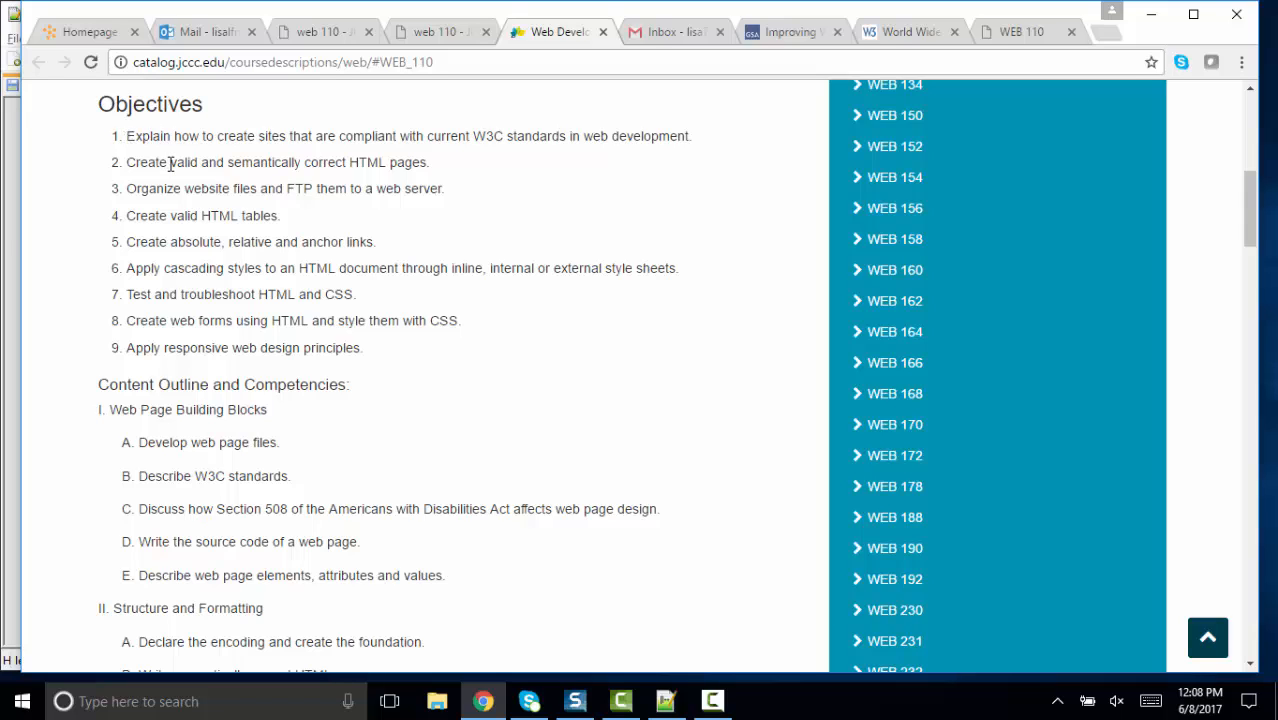
pyautogui.moveTo(304, 136)
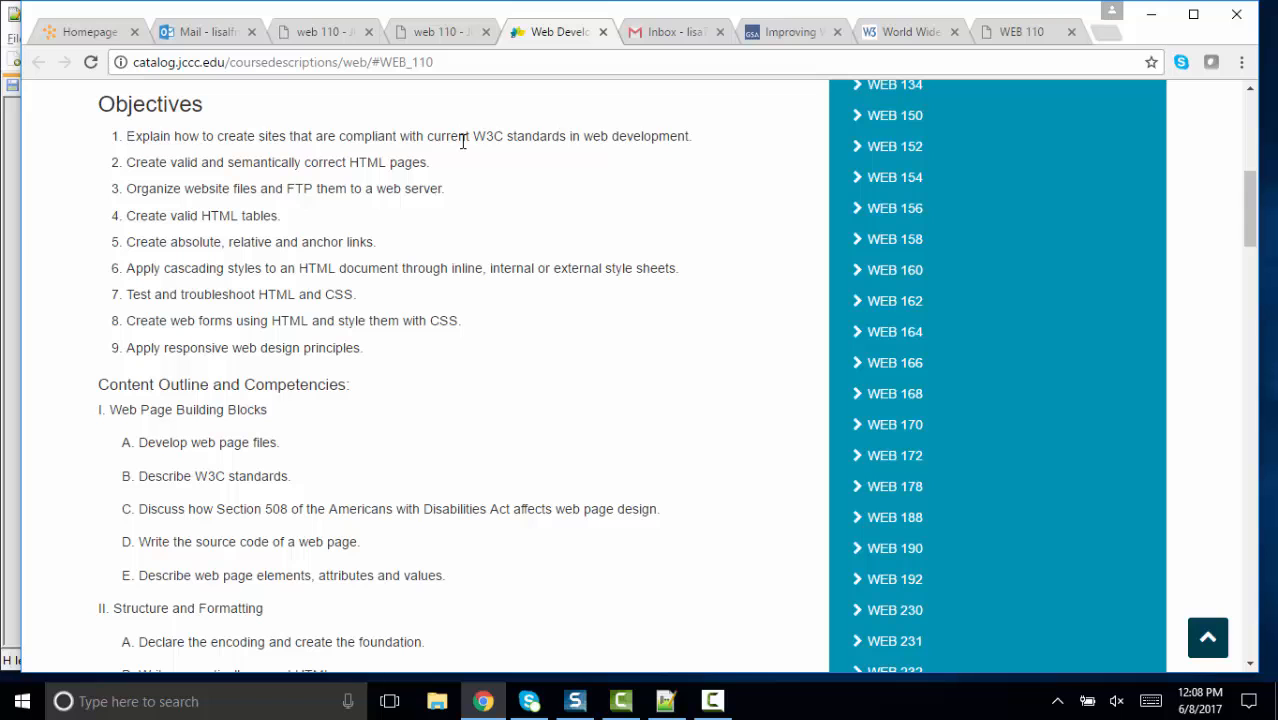
pyautogui.scroll(-3)
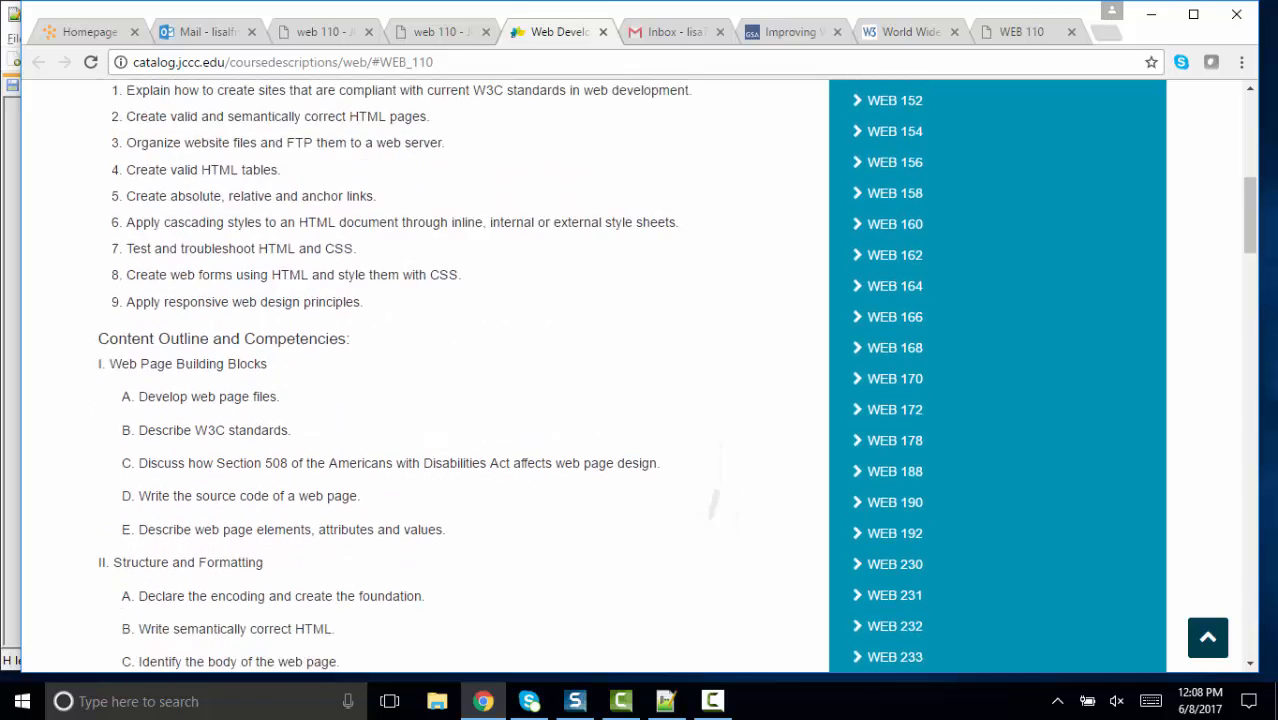
pyautogui.scroll(-3)
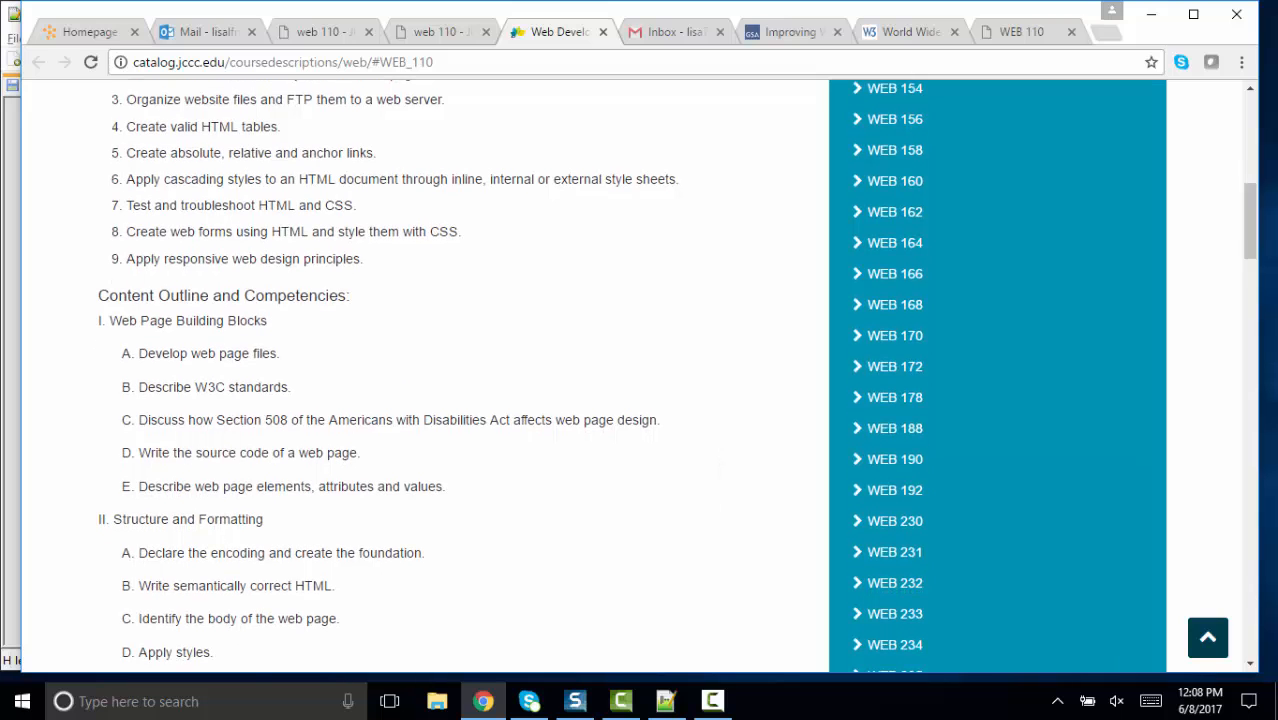
pyautogui.scroll(-3)
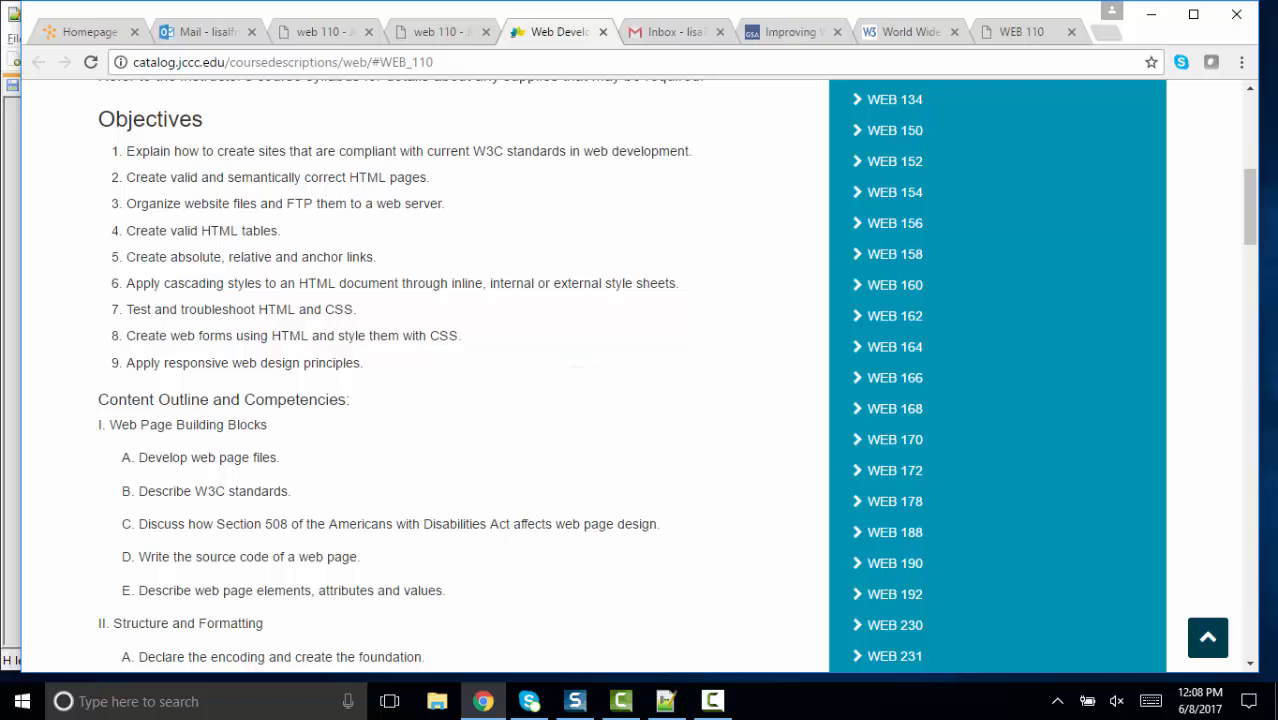
pyautogui.moveTo(114, 162)
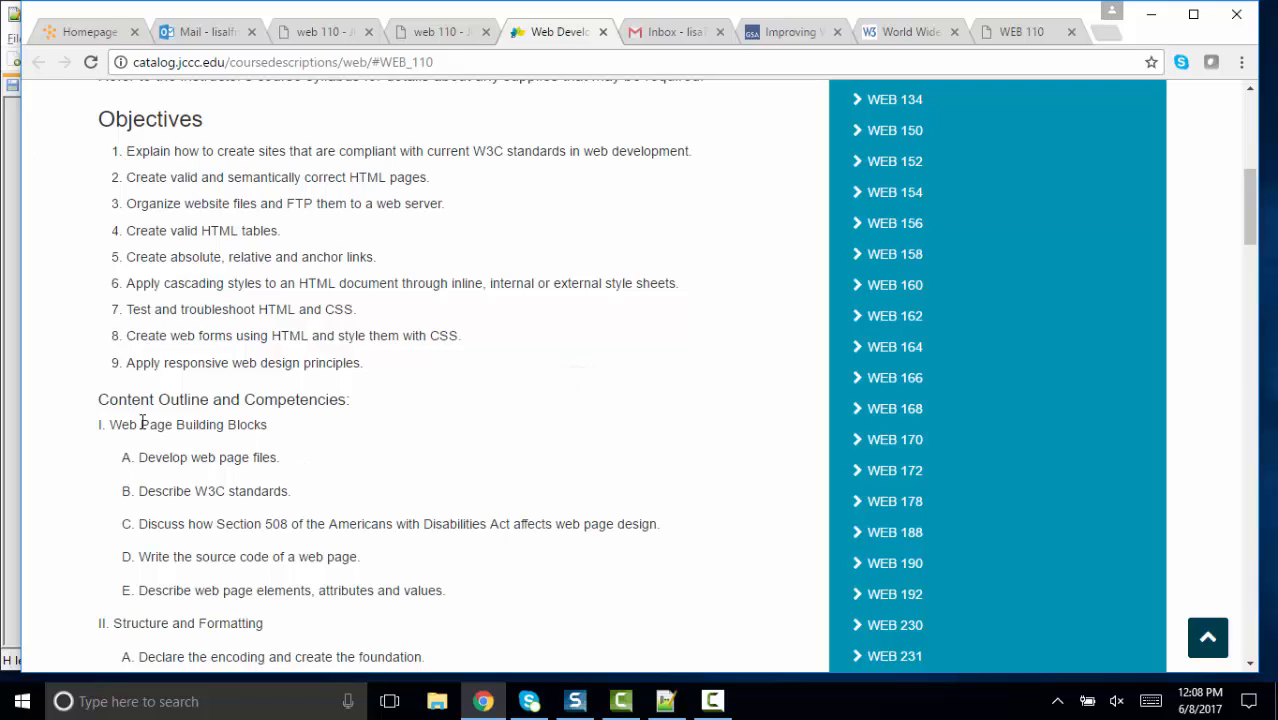
pyautogui.moveTo(110, 424); pyautogui.dragTo(238, 492)
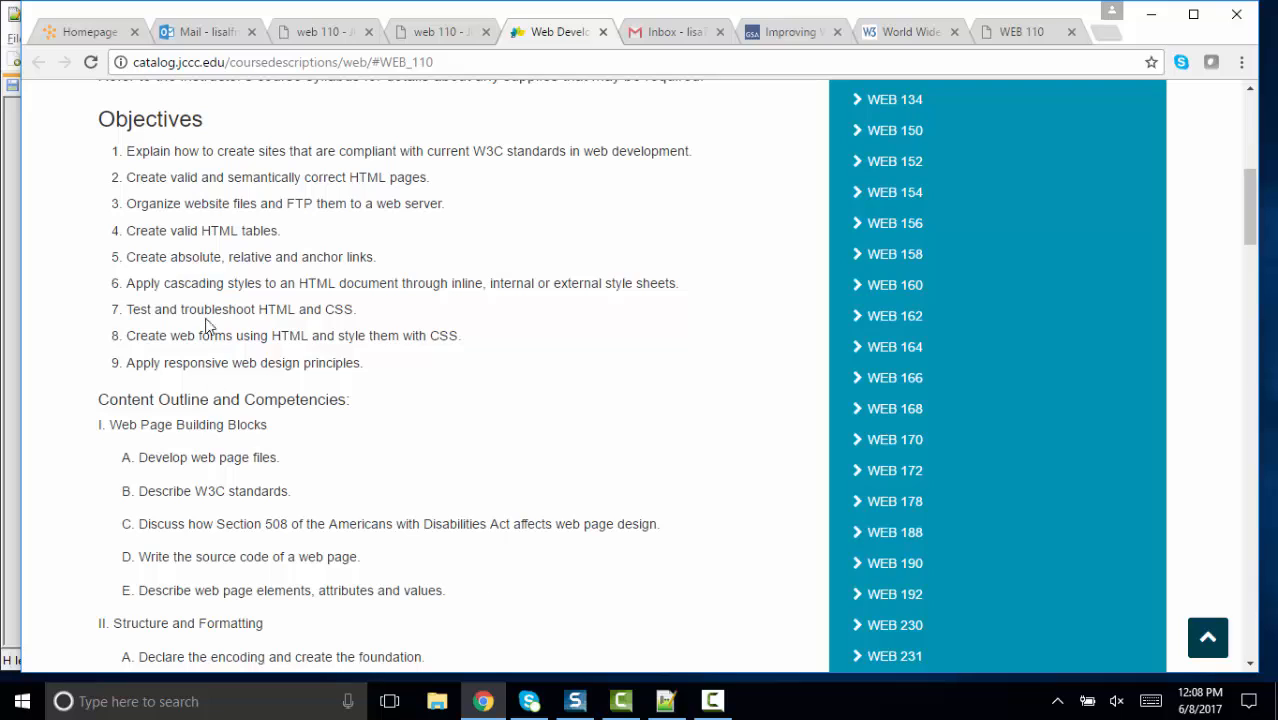
pyautogui.moveTo(130, 422)
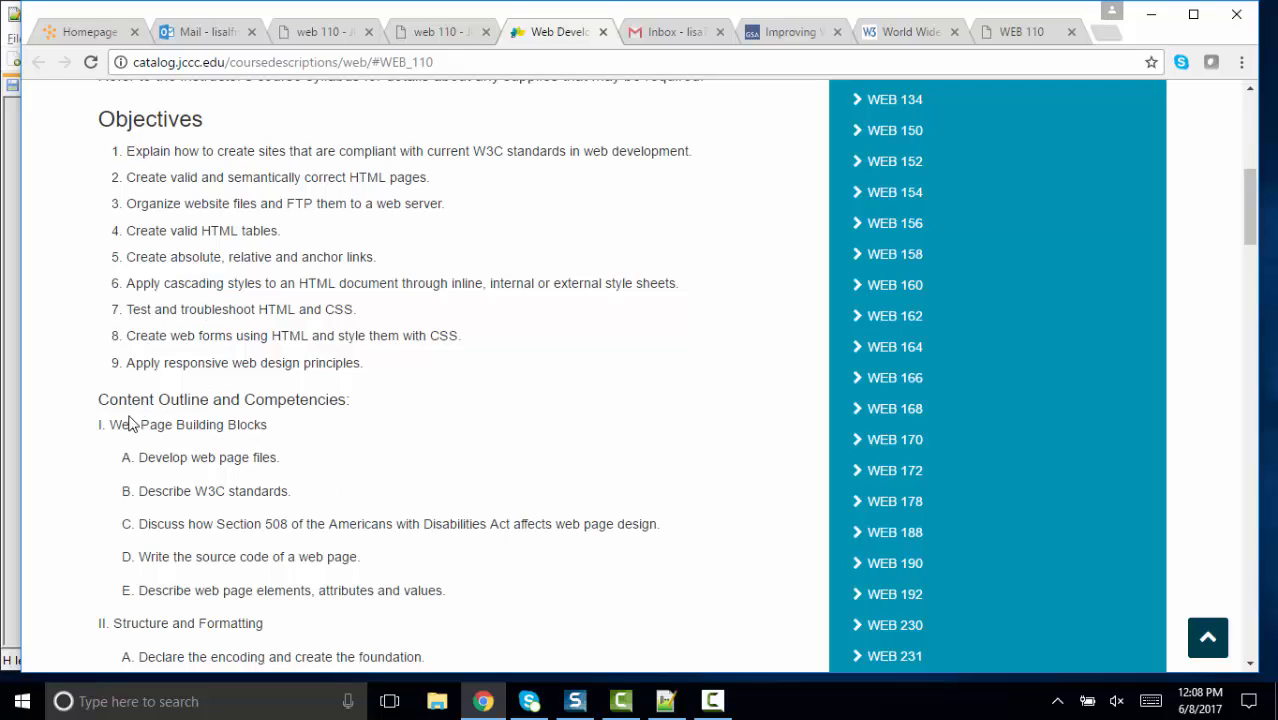
pyautogui.moveTo(318, 448)
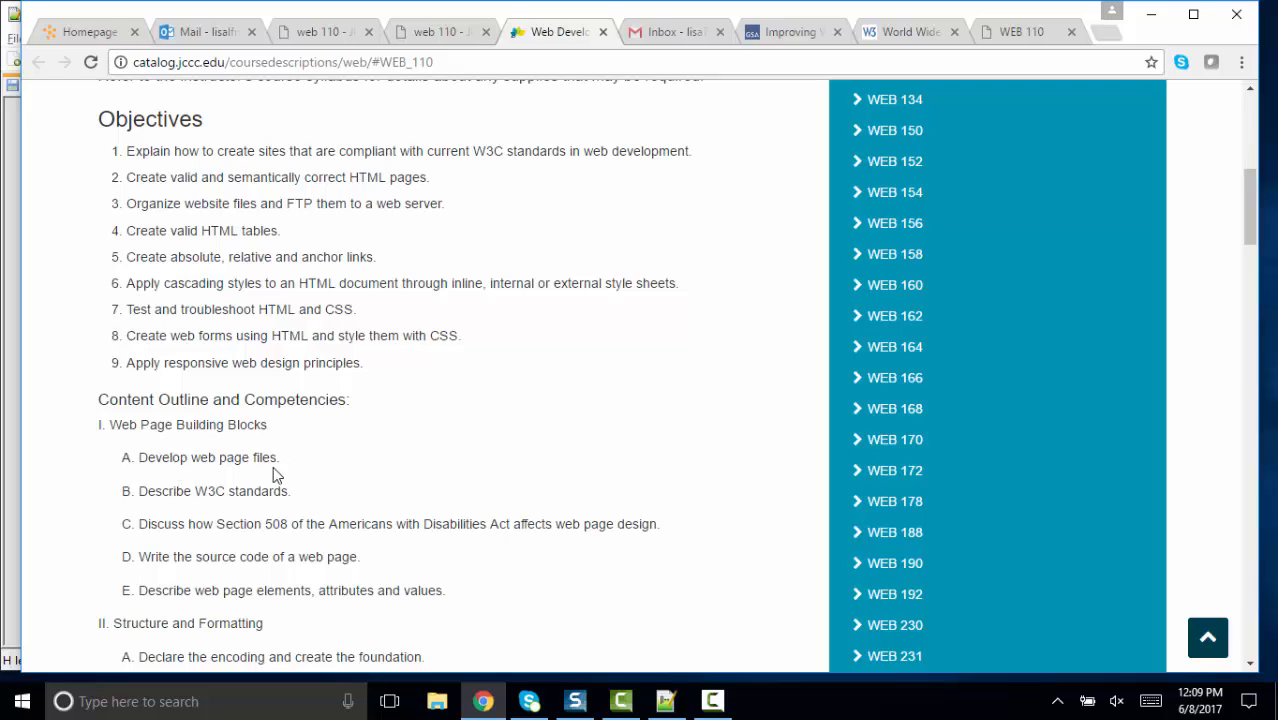
pyautogui.moveTo(264, 516)
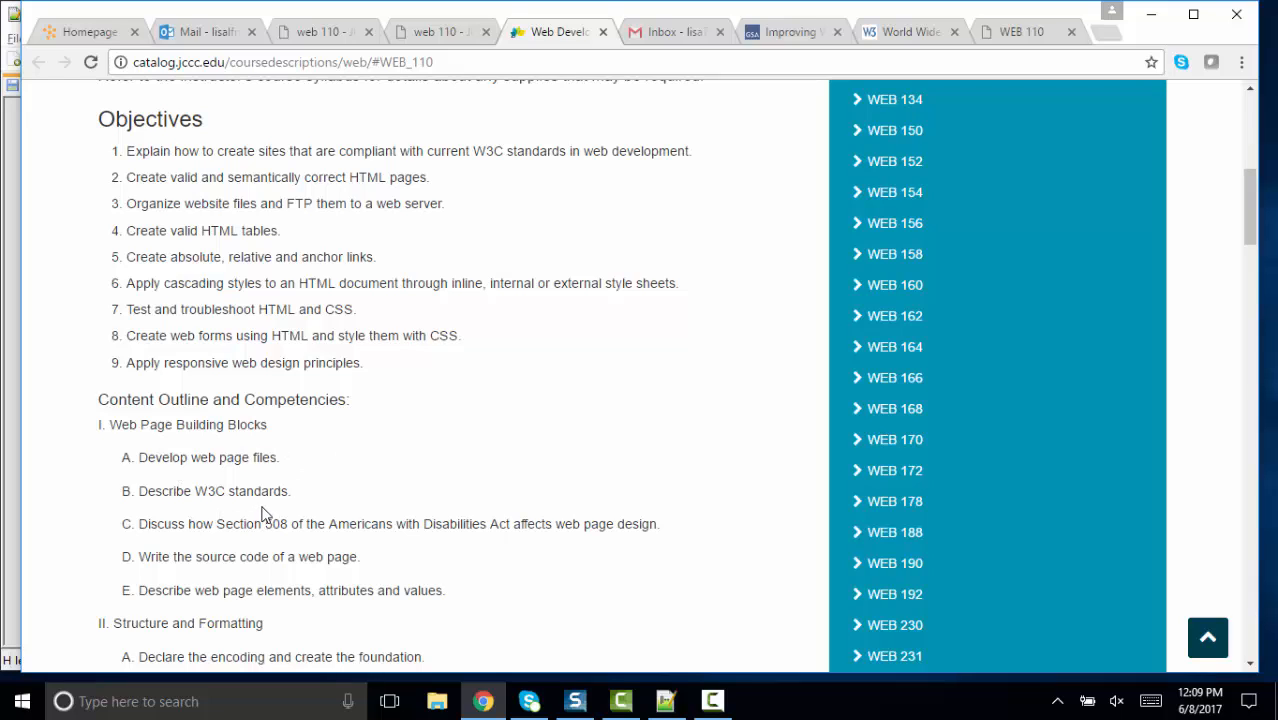
pyautogui.moveTo(240, 540)
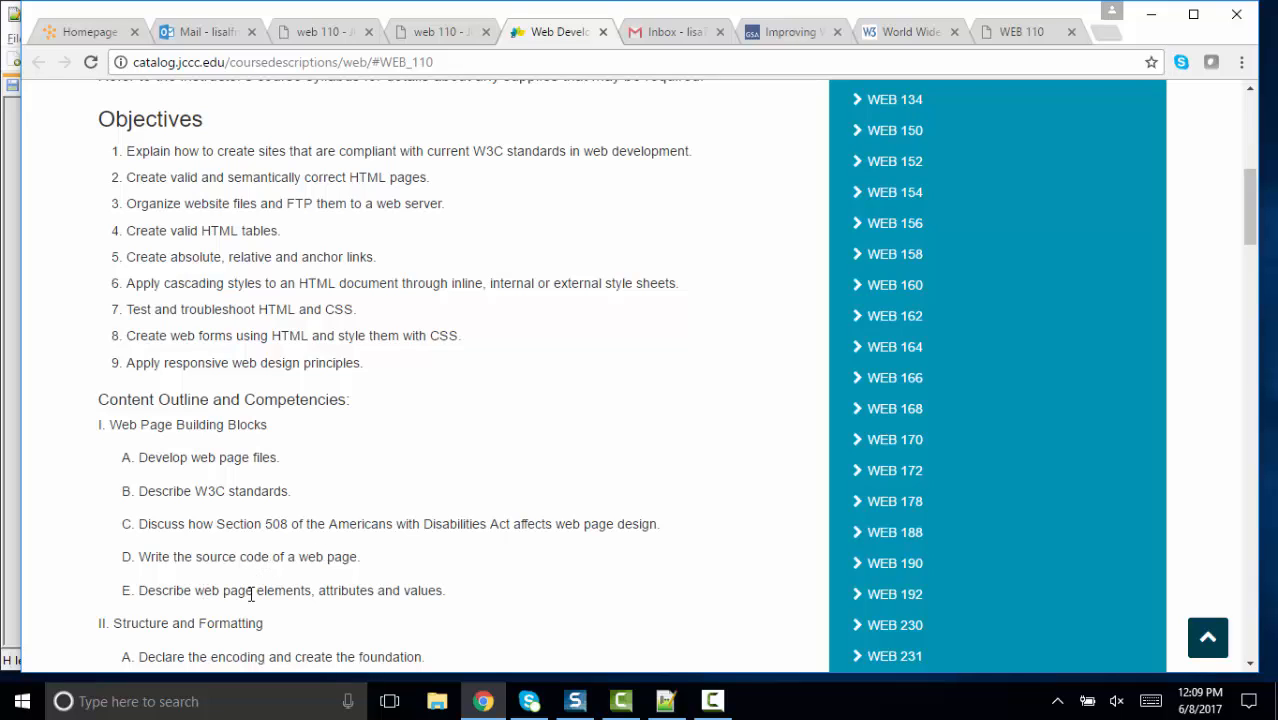
pyautogui.moveTo(400, 606)
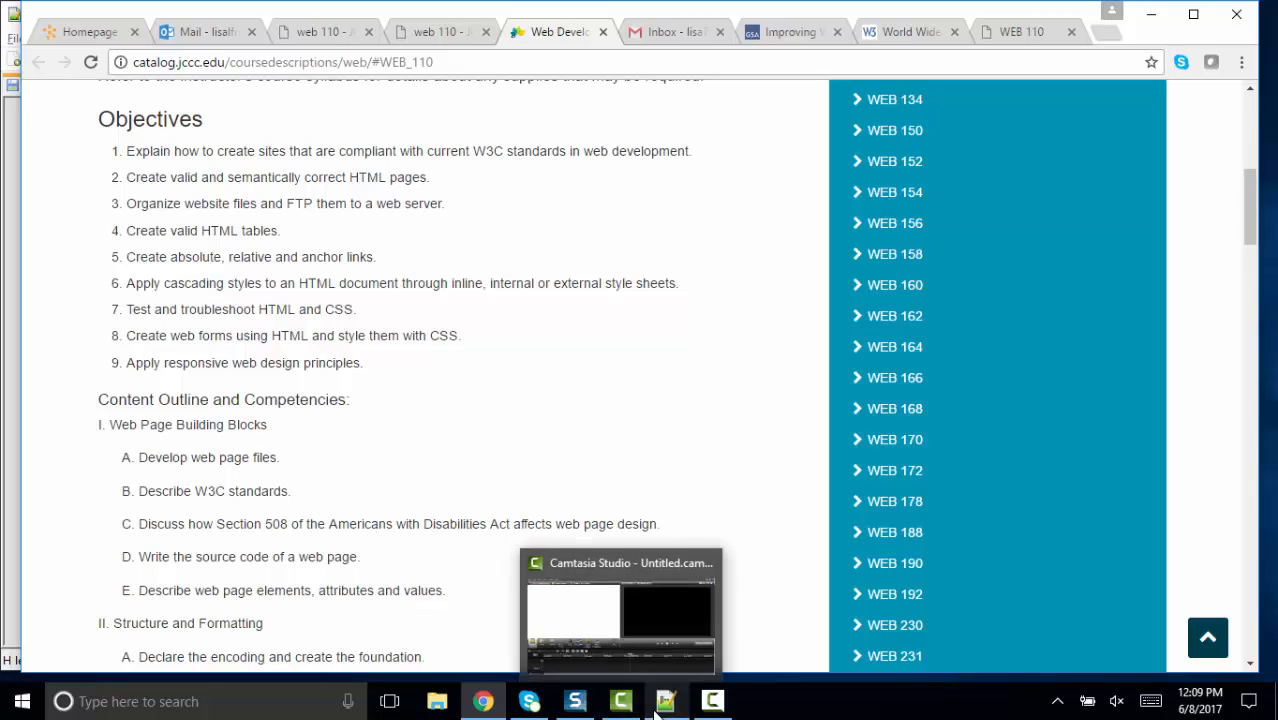
# Switch to test.html in Notepad++ and point out its head section and opening lines
pyautogui.click(664, 700)
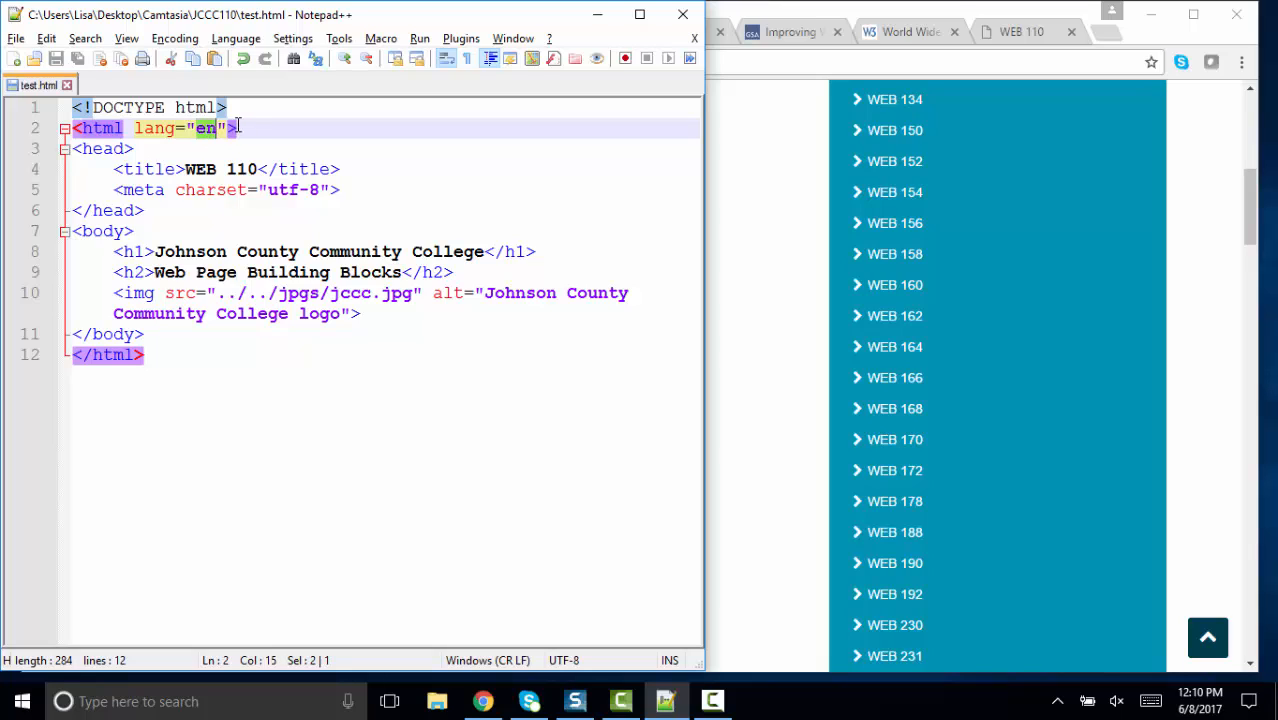
pyautogui.click(90, 148)
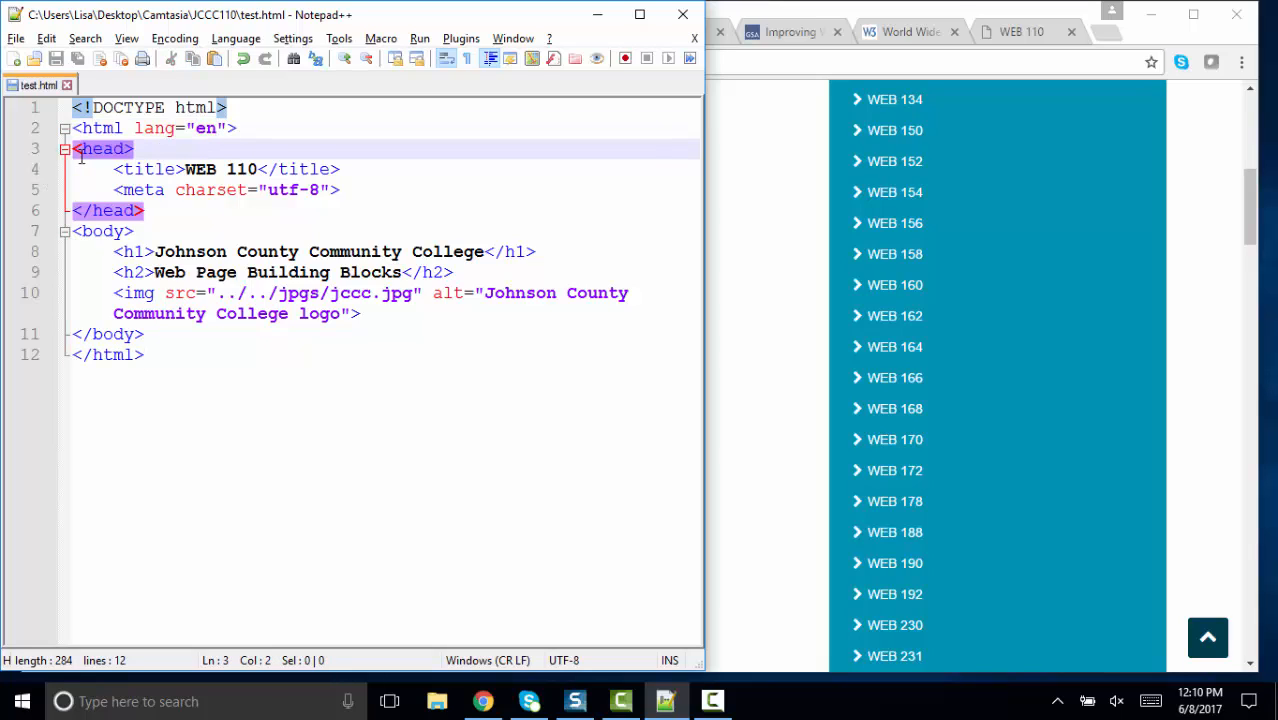
pyautogui.click(104, 232)
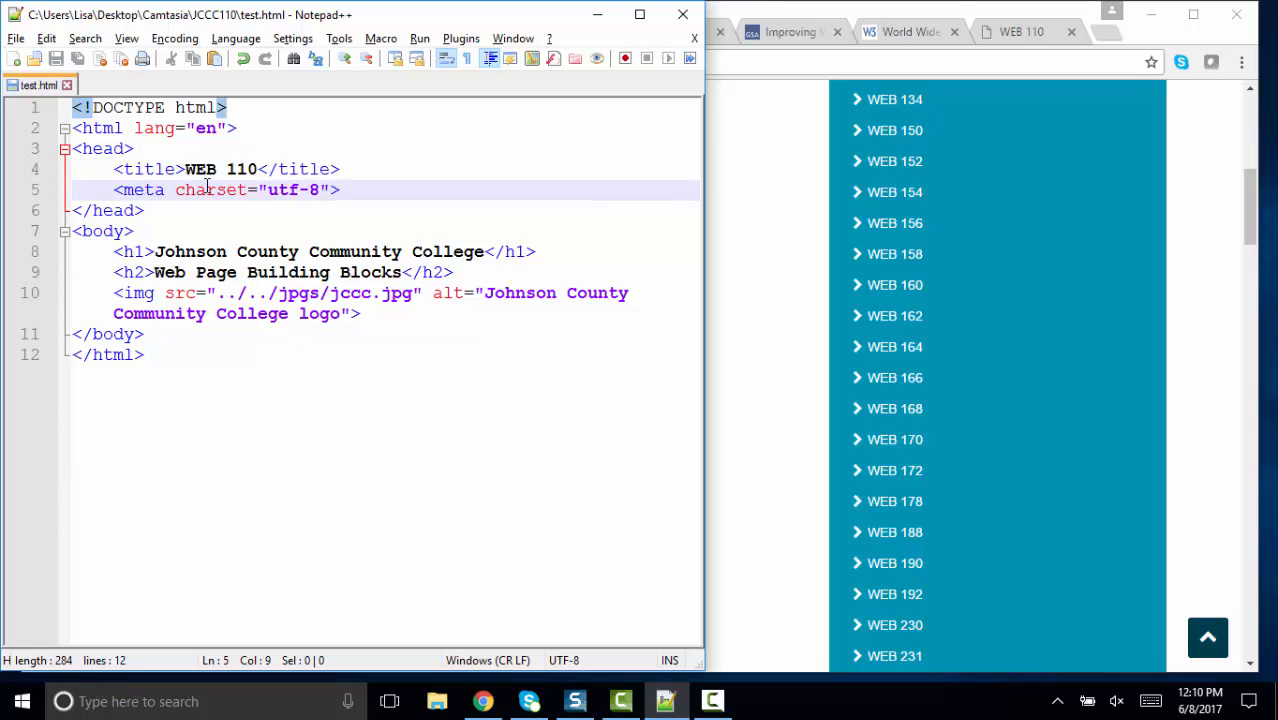
pyautogui.moveTo(260, 200)
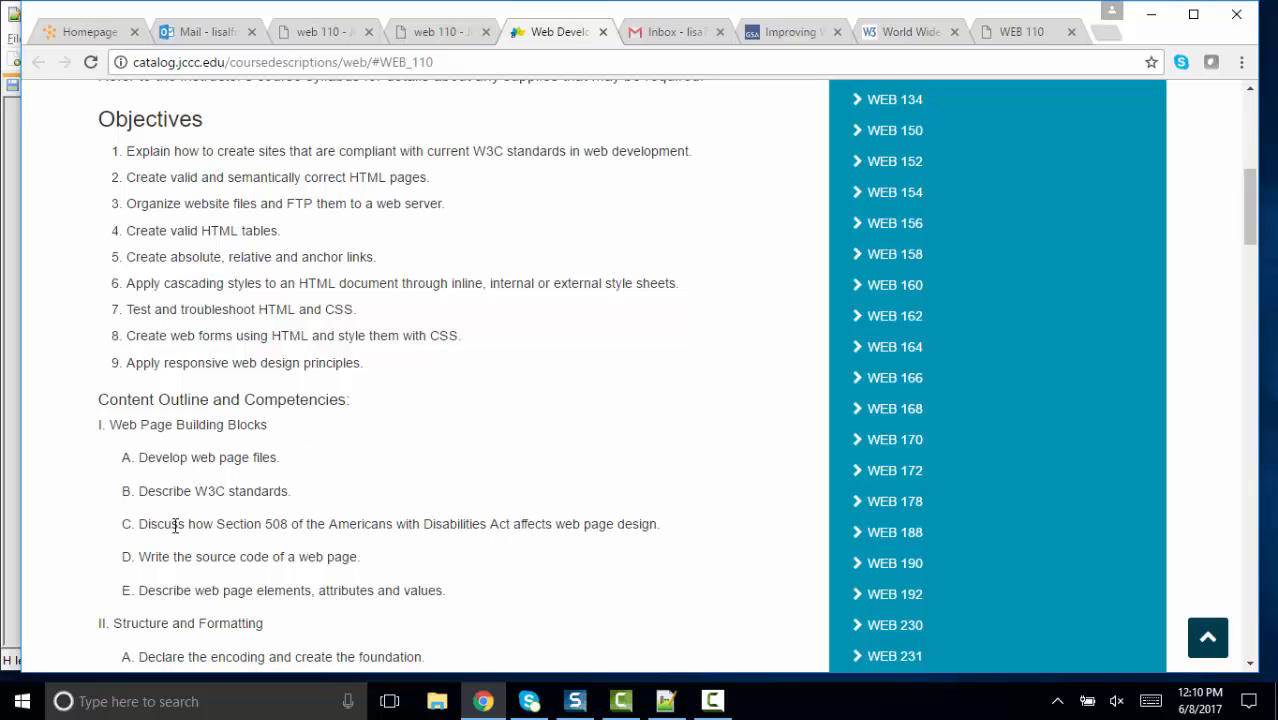
pyautogui.moveTo(258, 512)
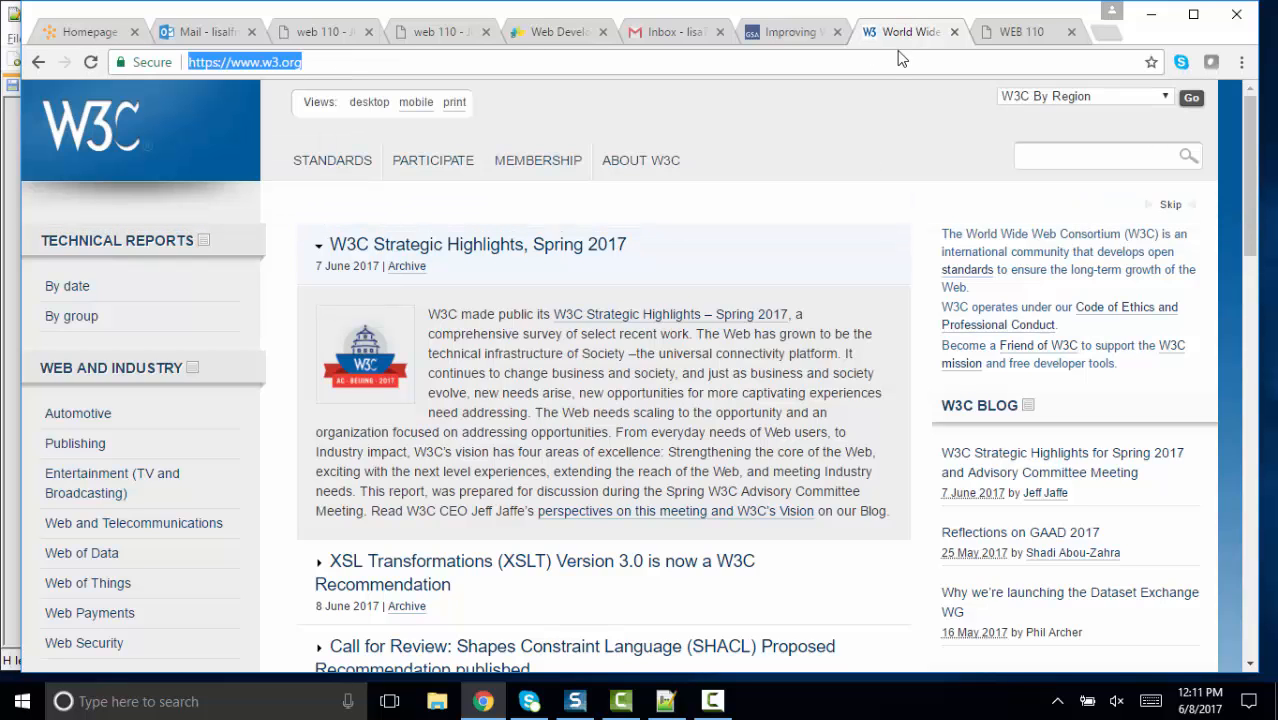
pyautogui.click(556, 32)
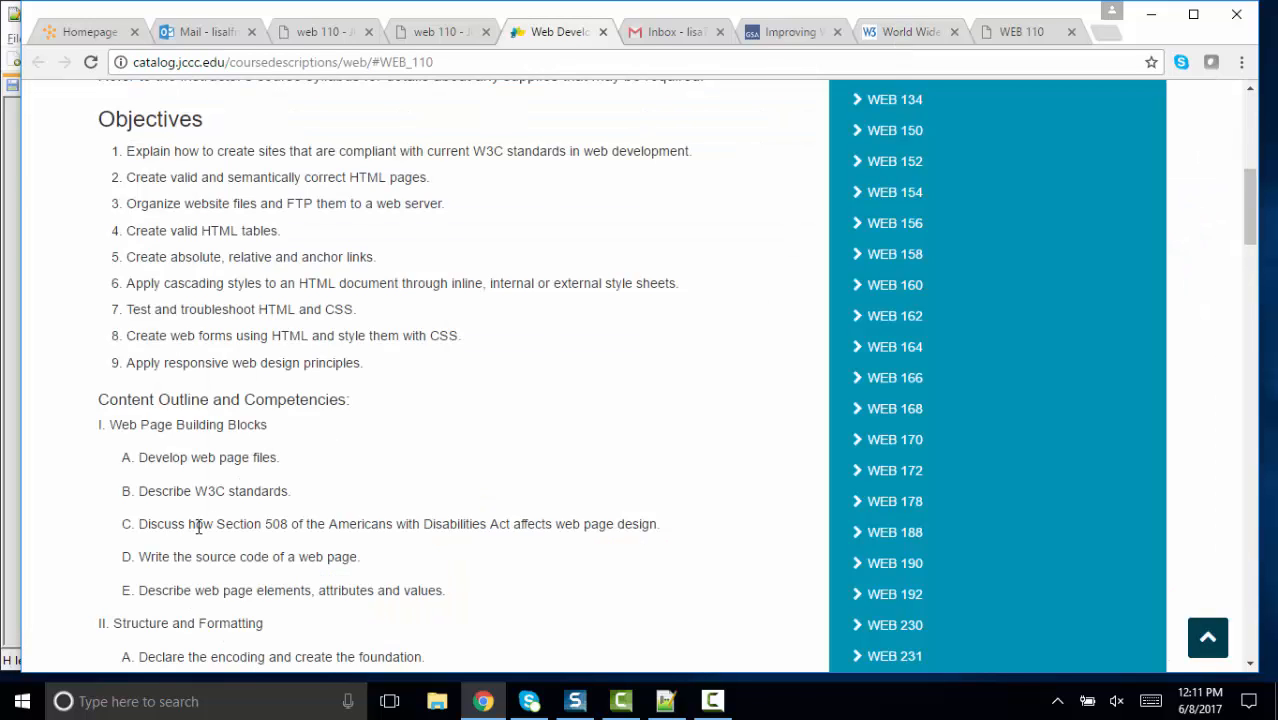
pyautogui.moveTo(396, 556)
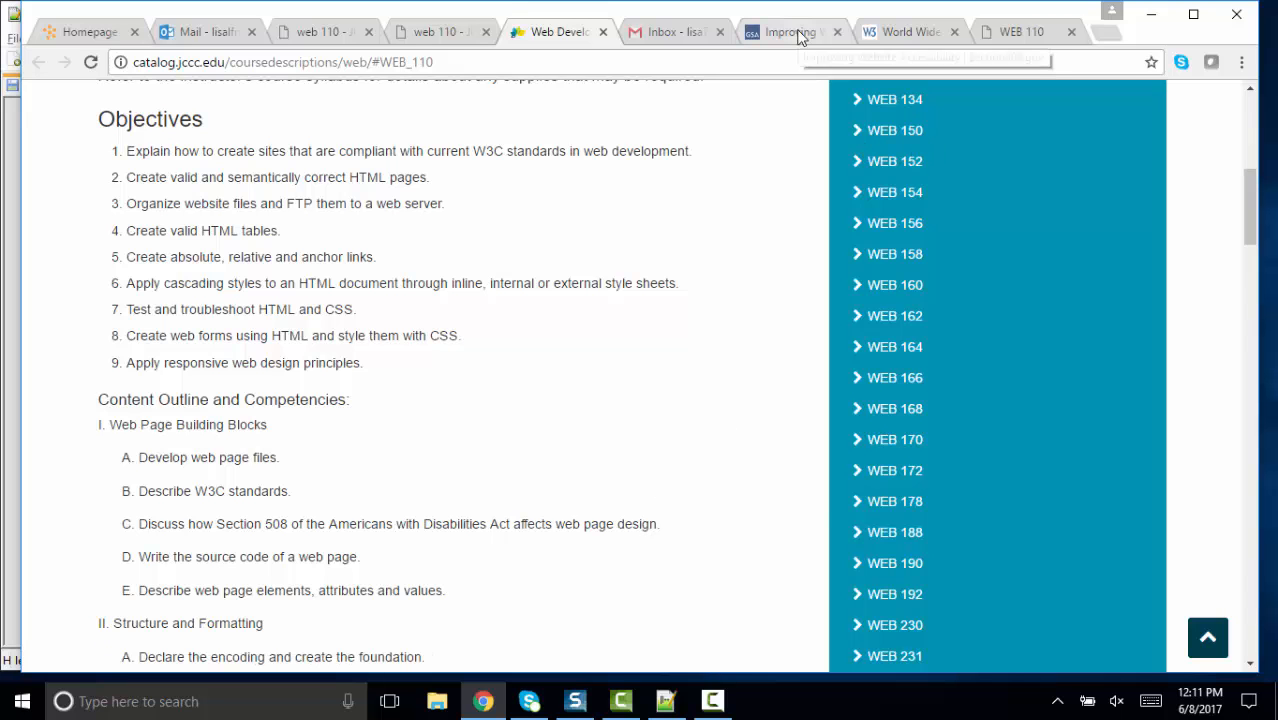
# Read Section508.gov's frequently observed accessibility issues, then bring the W3C home tab forward
pyautogui.click(790, 32)
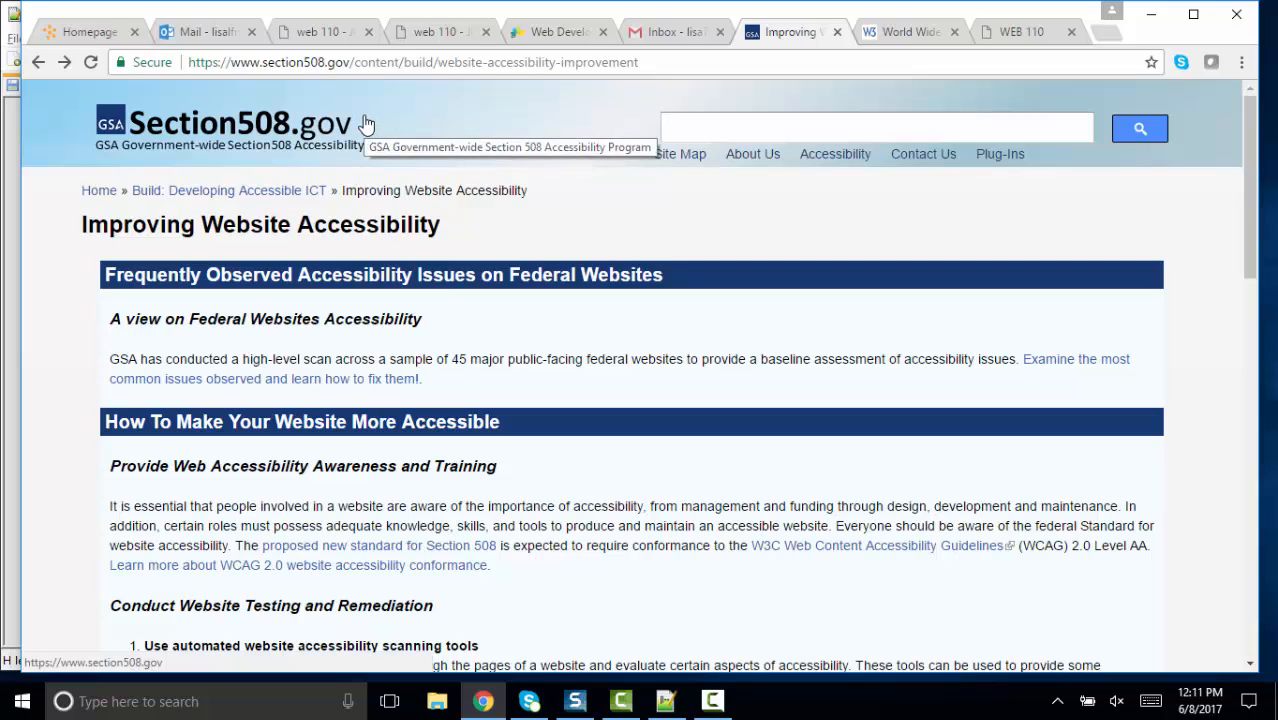
pyautogui.moveTo(370, 258)
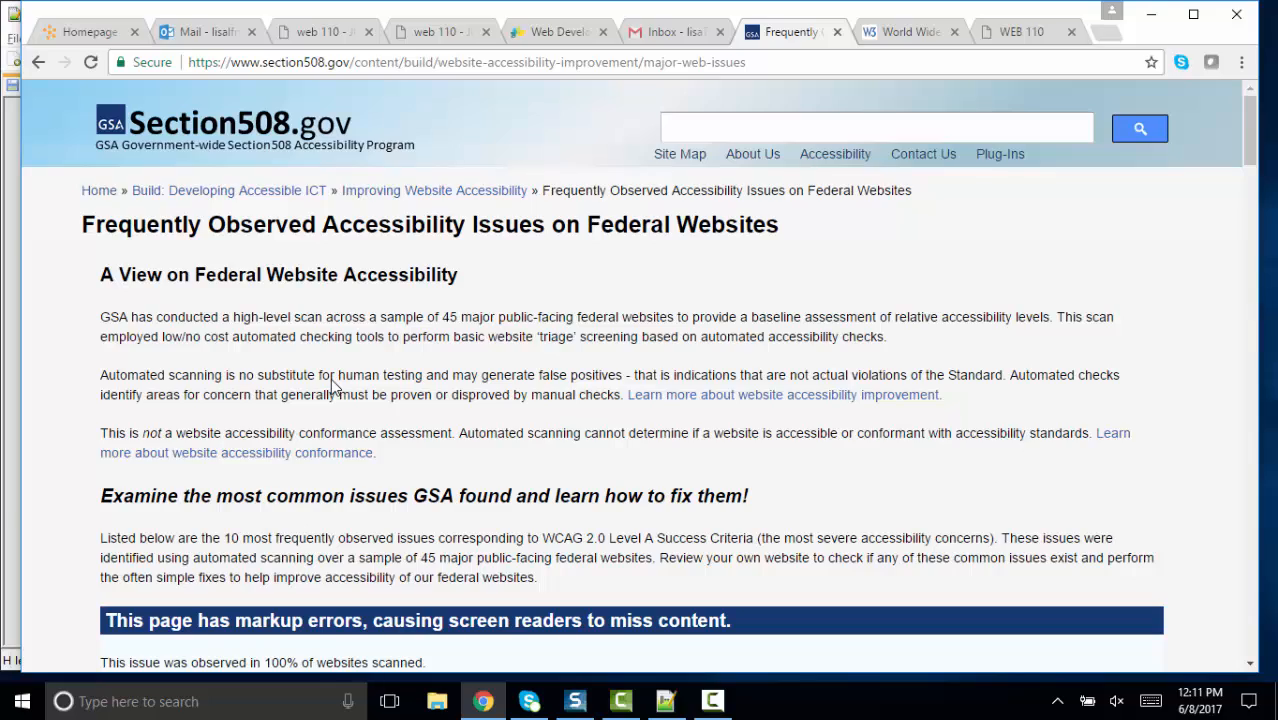
pyautogui.scroll(-3)
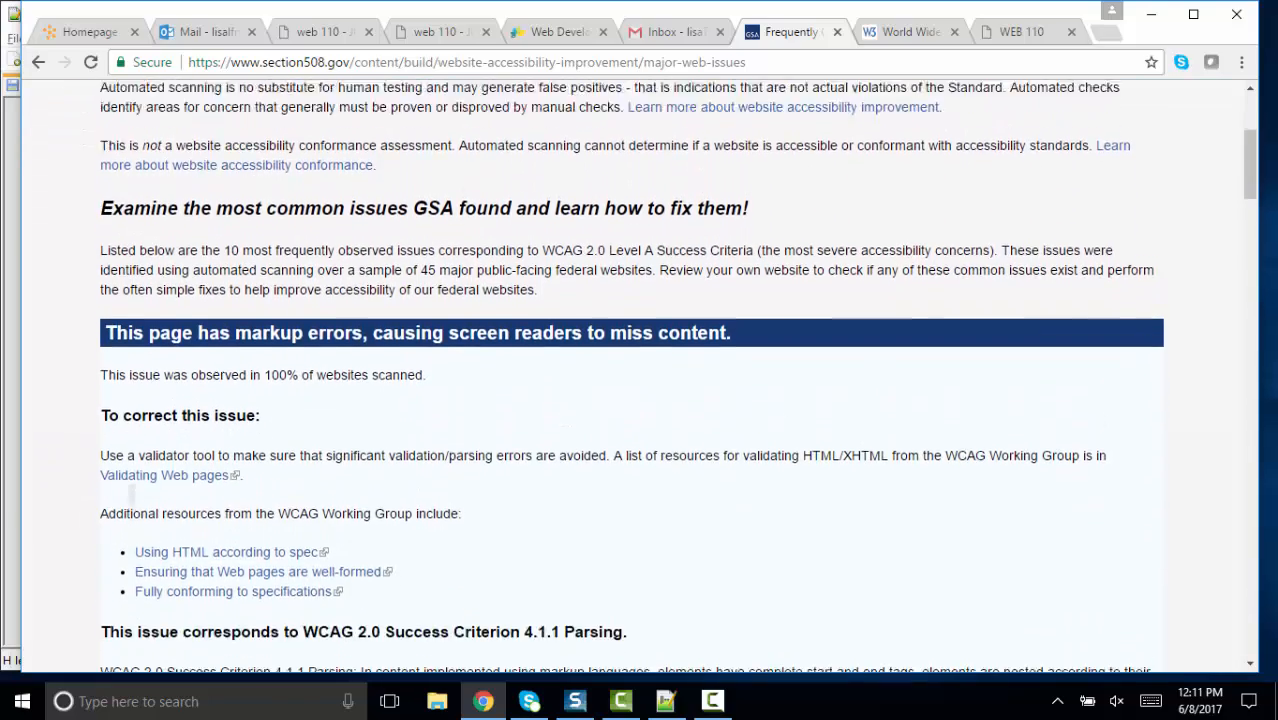
pyautogui.scroll(-3)
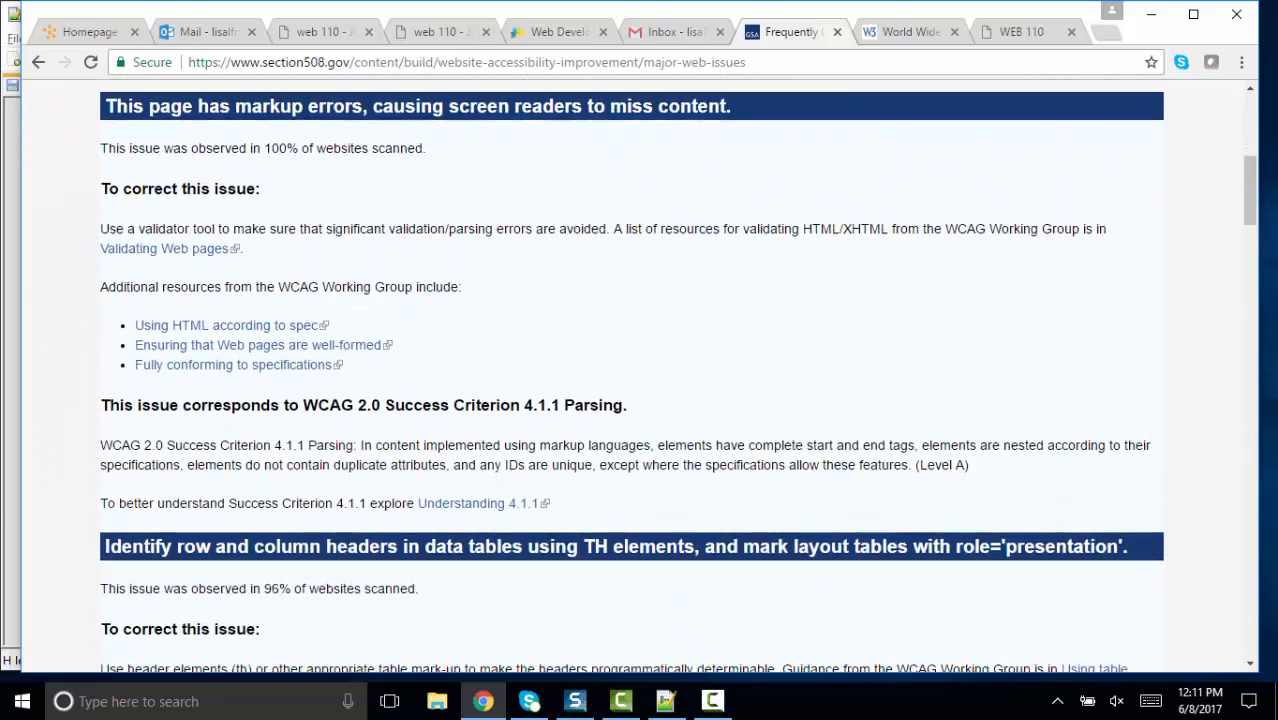
pyautogui.moveTo(532, 344)
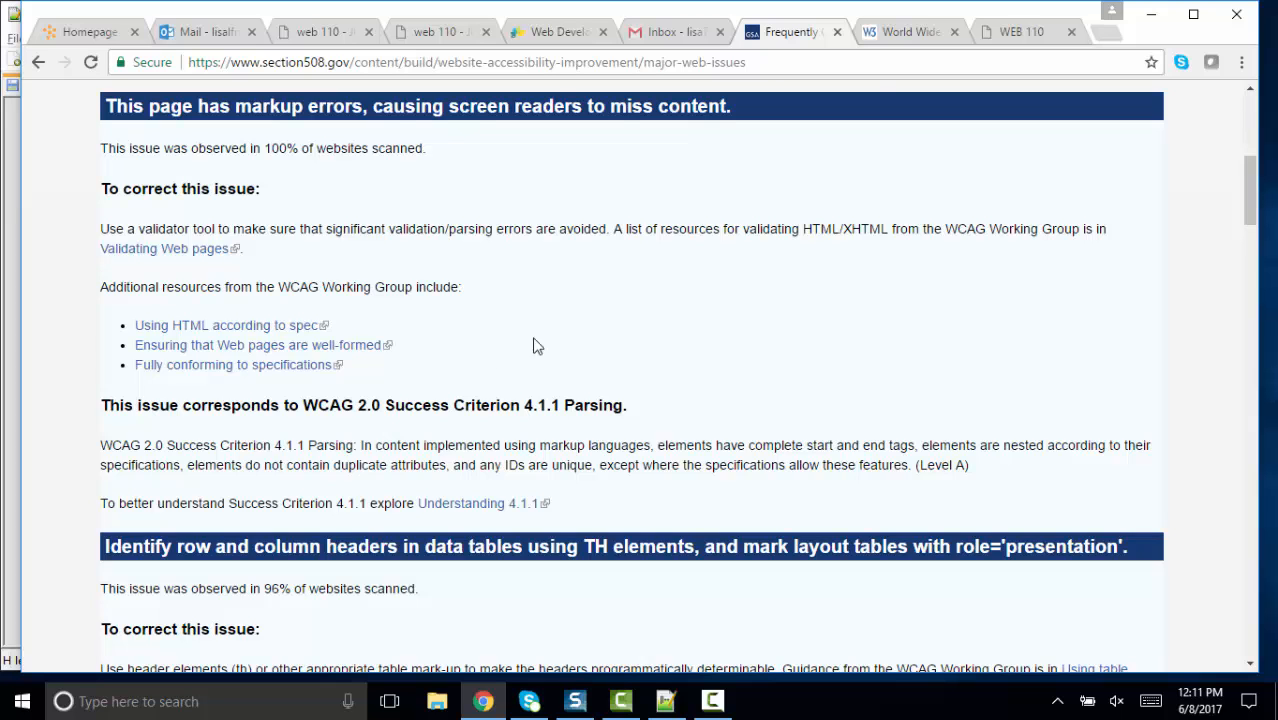
pyautogui.click(904, 32)
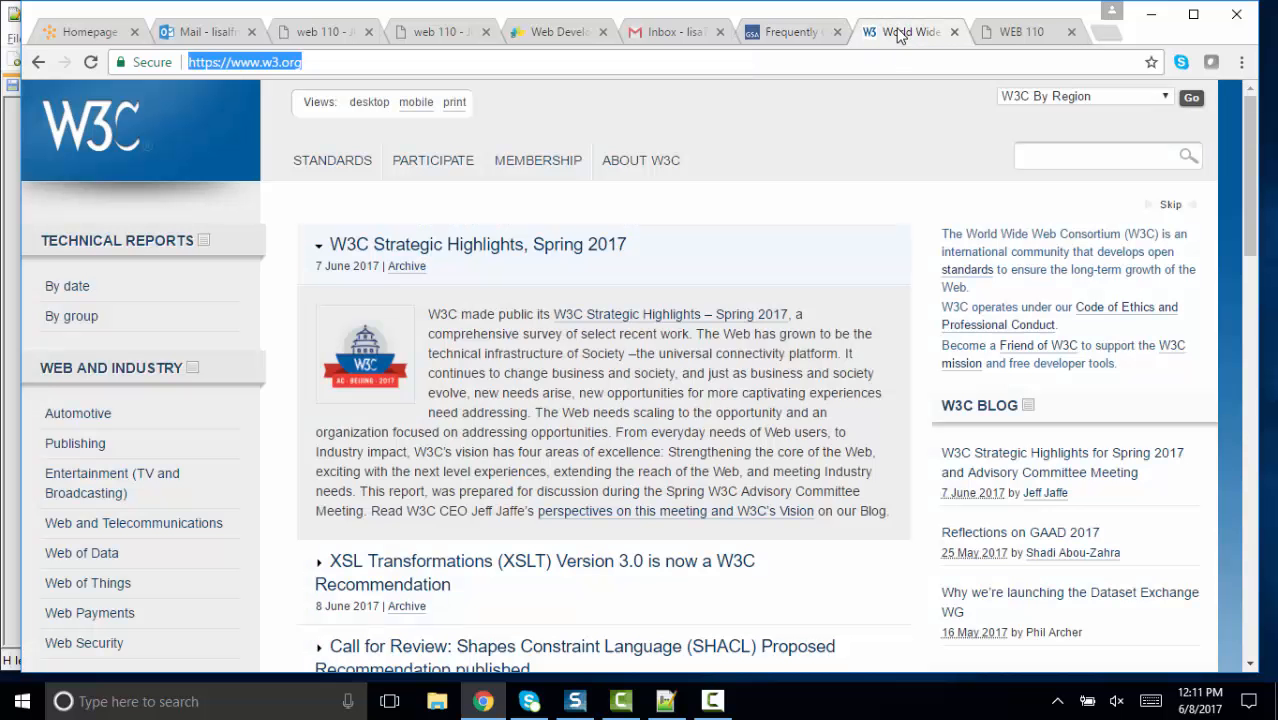
# Start an 'html' site:w3.org search from the Chrome address bar
pyautogui.write('html v')
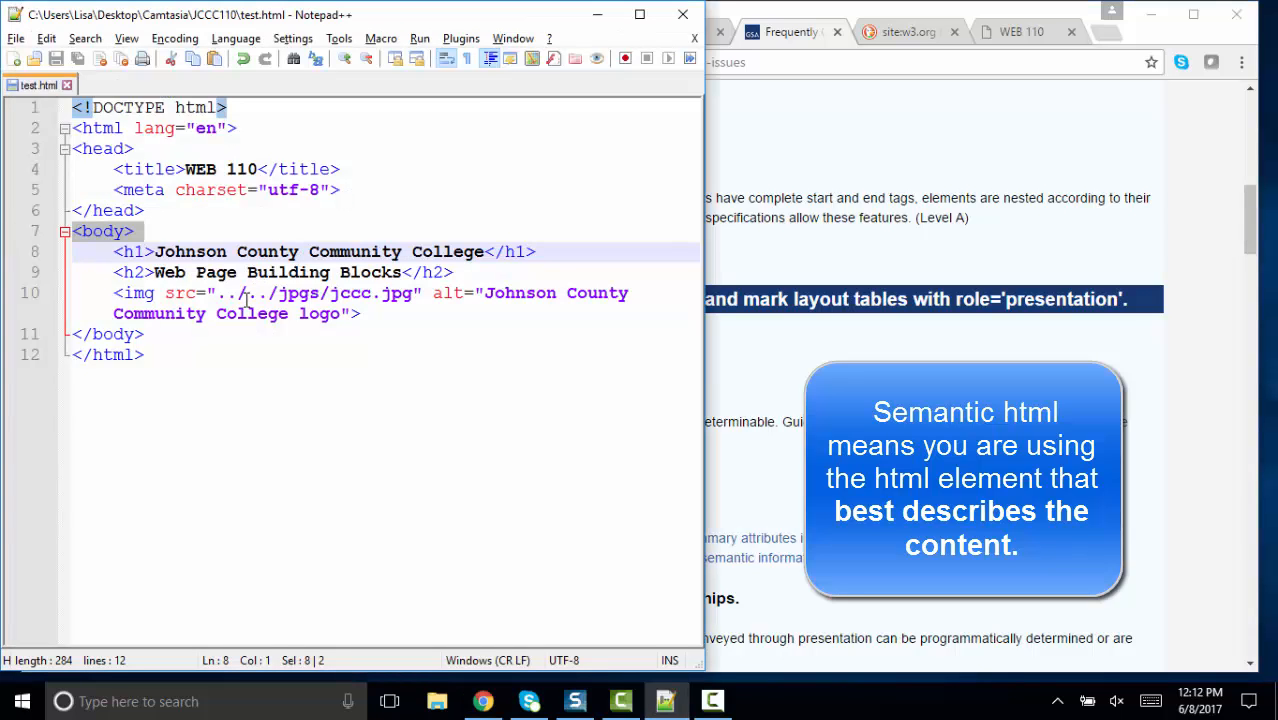
pyautogui.doubleClick(446, 292)
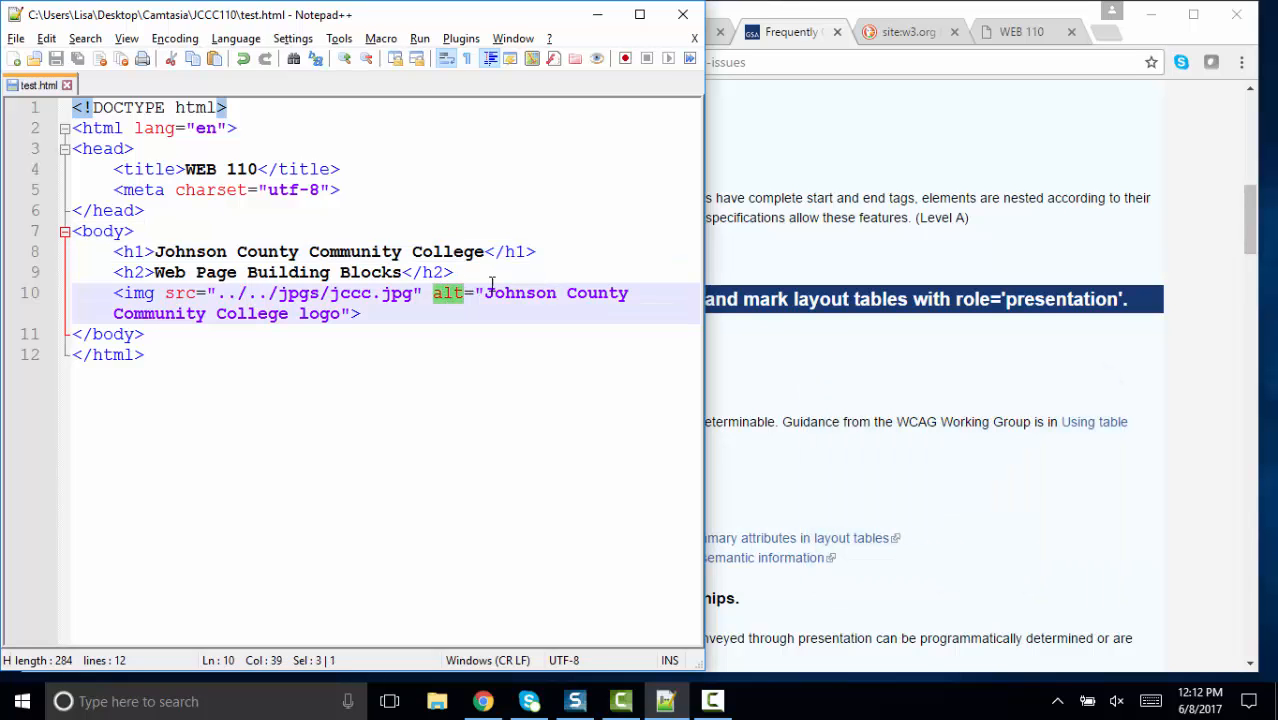
pyautogui.moveTo(484, 292); pyautogui.dragTo(360, 312)
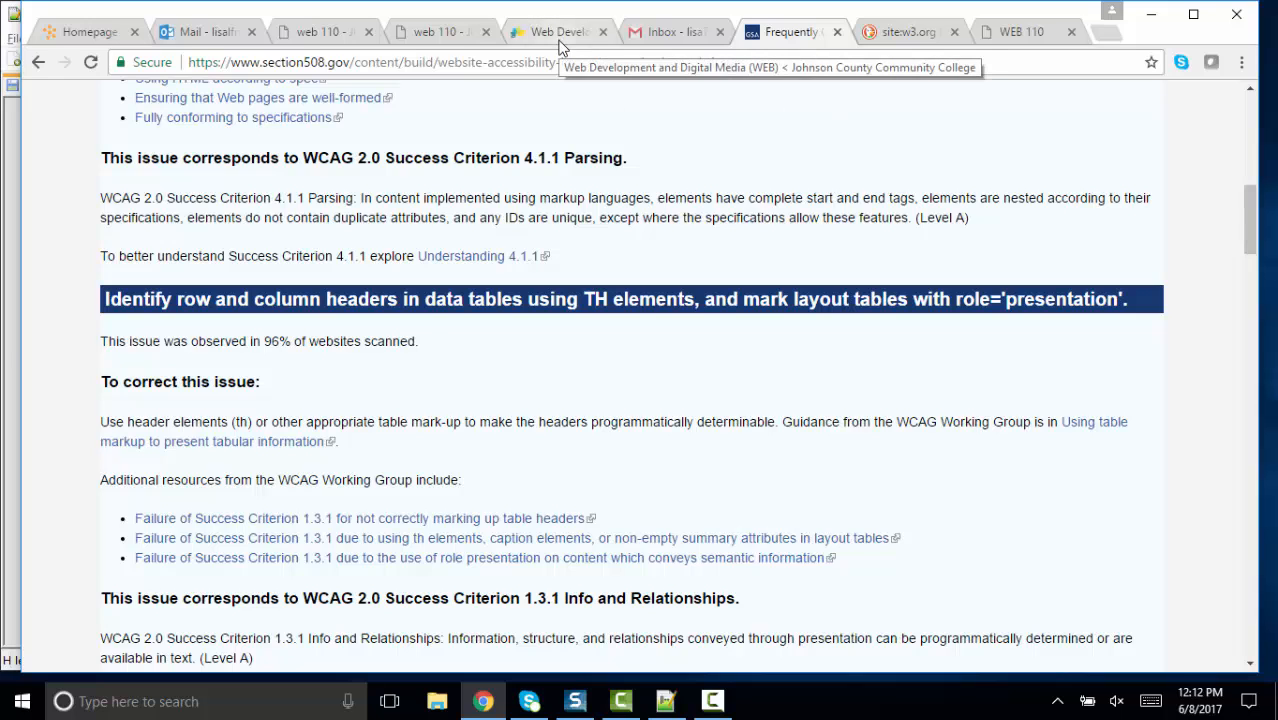
pyautogui.click(556, 32)
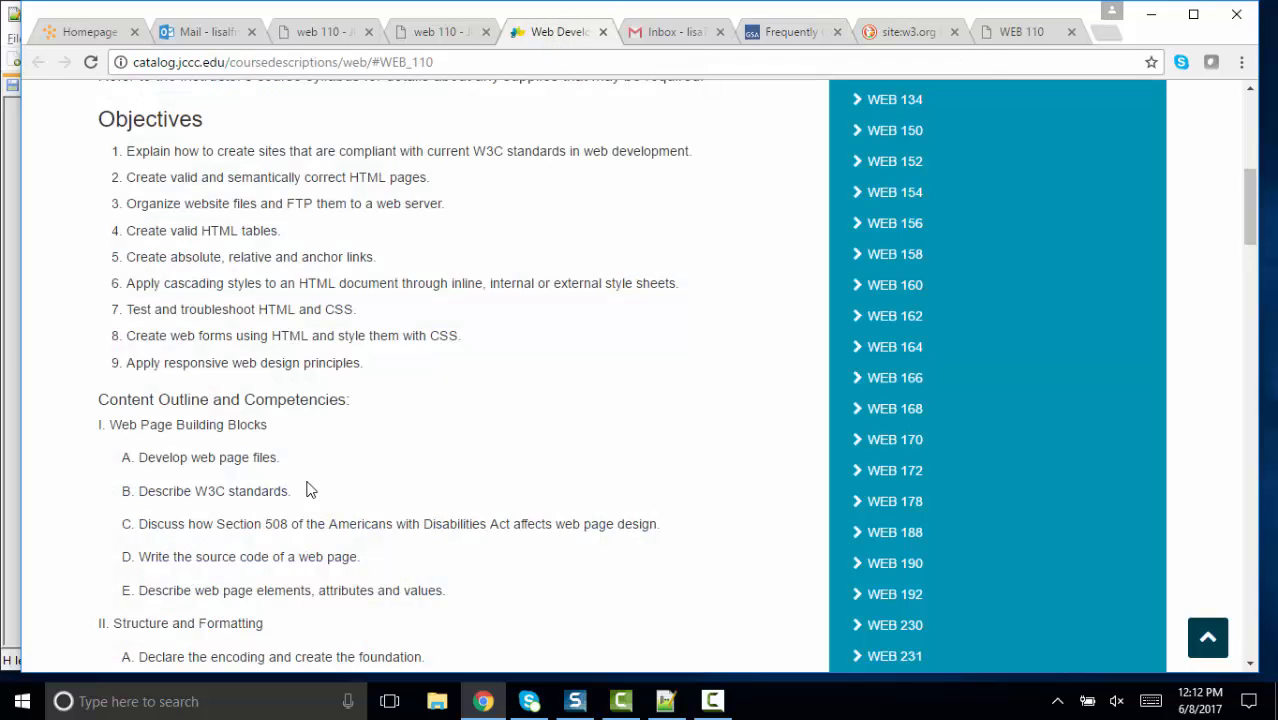
pyautogui.click(664, 700)
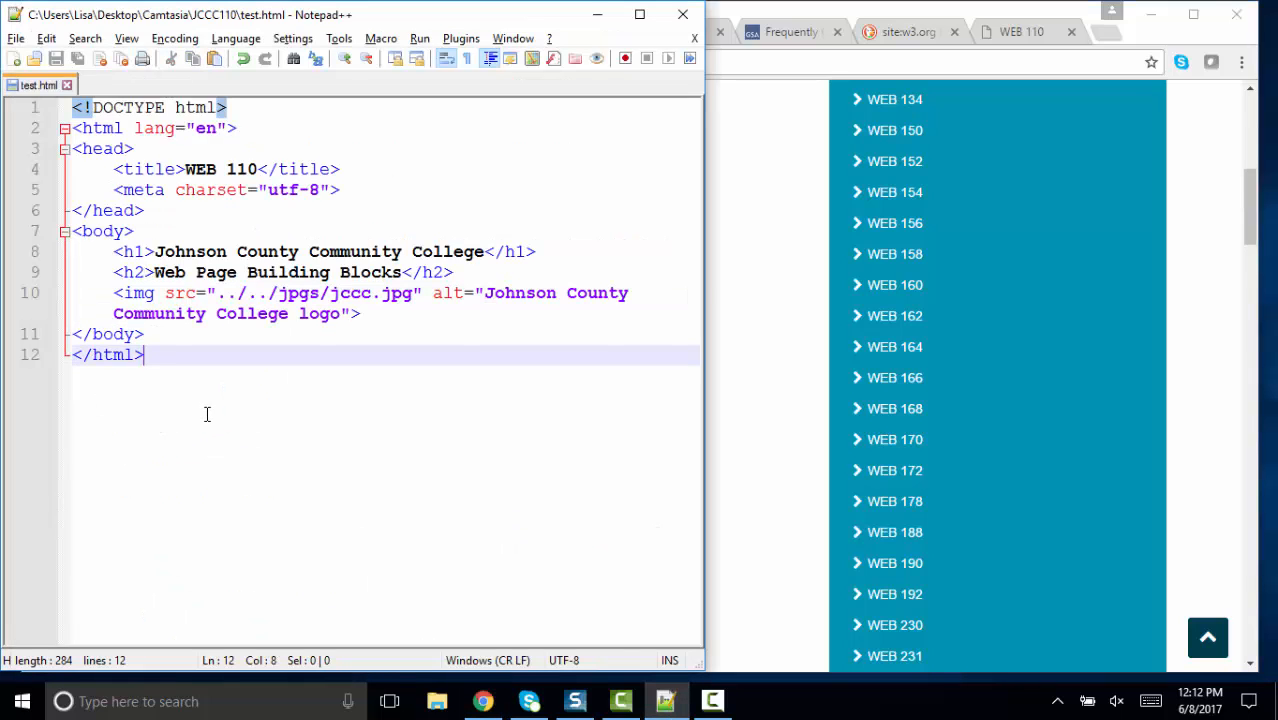
# Select all of test.html's source, then return to the WEB 110 catalog page
pyautogui.press('ctrl+a')
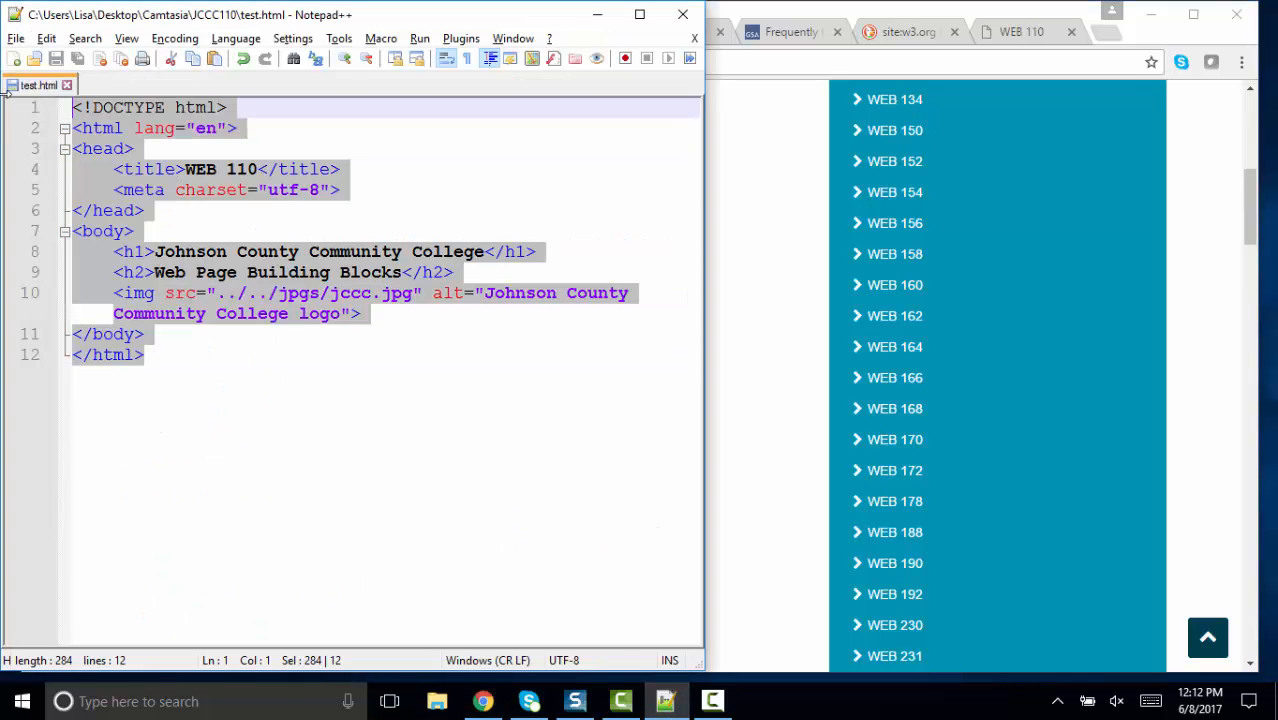
pyautogui.click(164, 292)
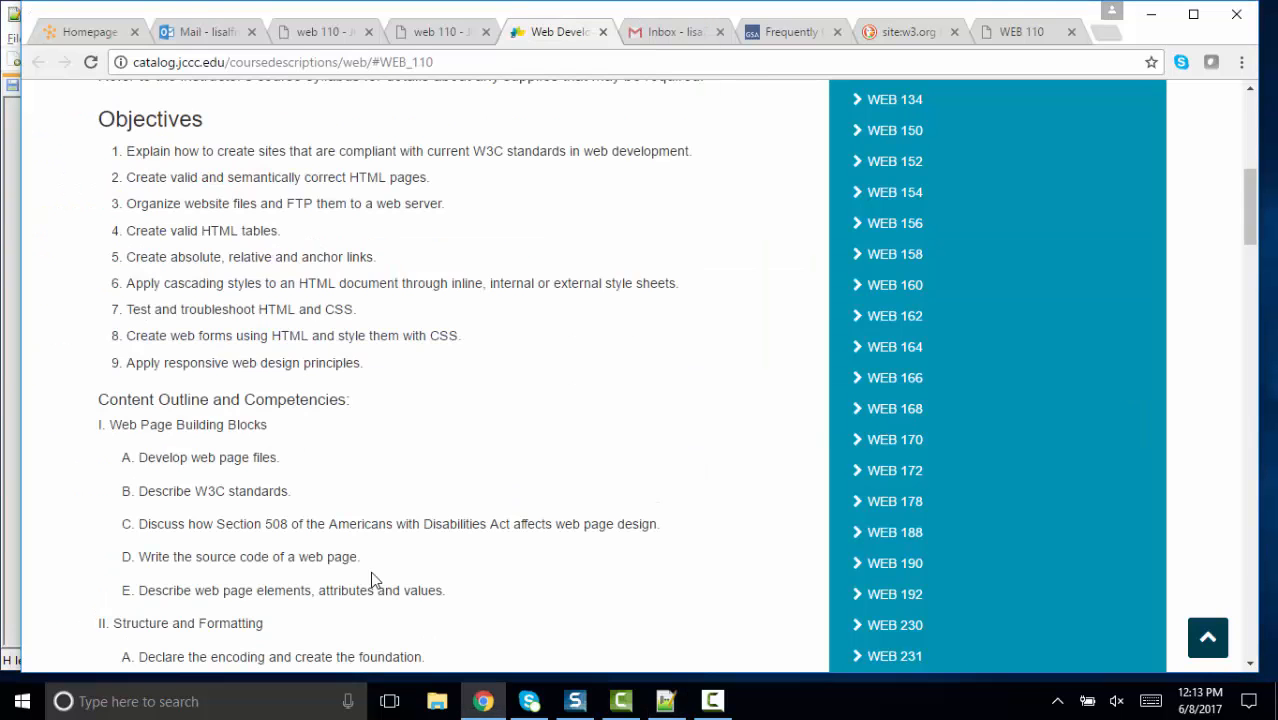
pyautogui.moveTo(396, 584)
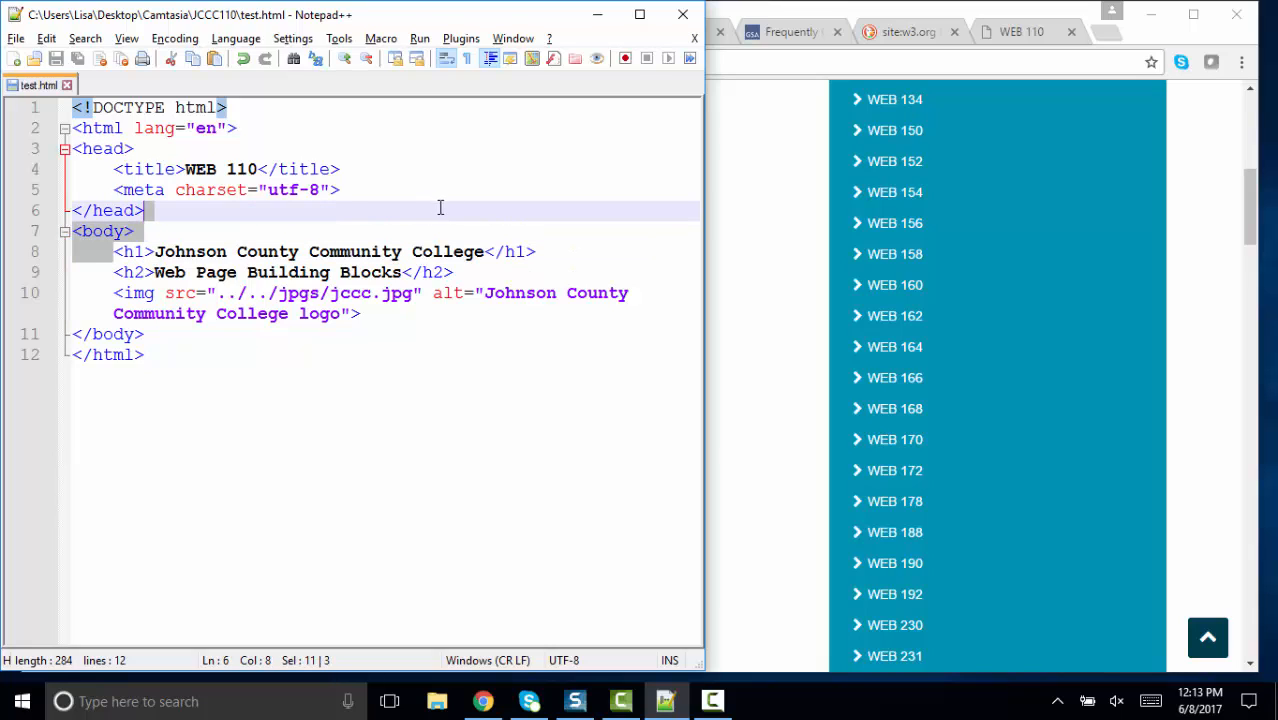
# Walk through the h1 heading line and the image's src path and alt description
pyautogui.click(536, 252)
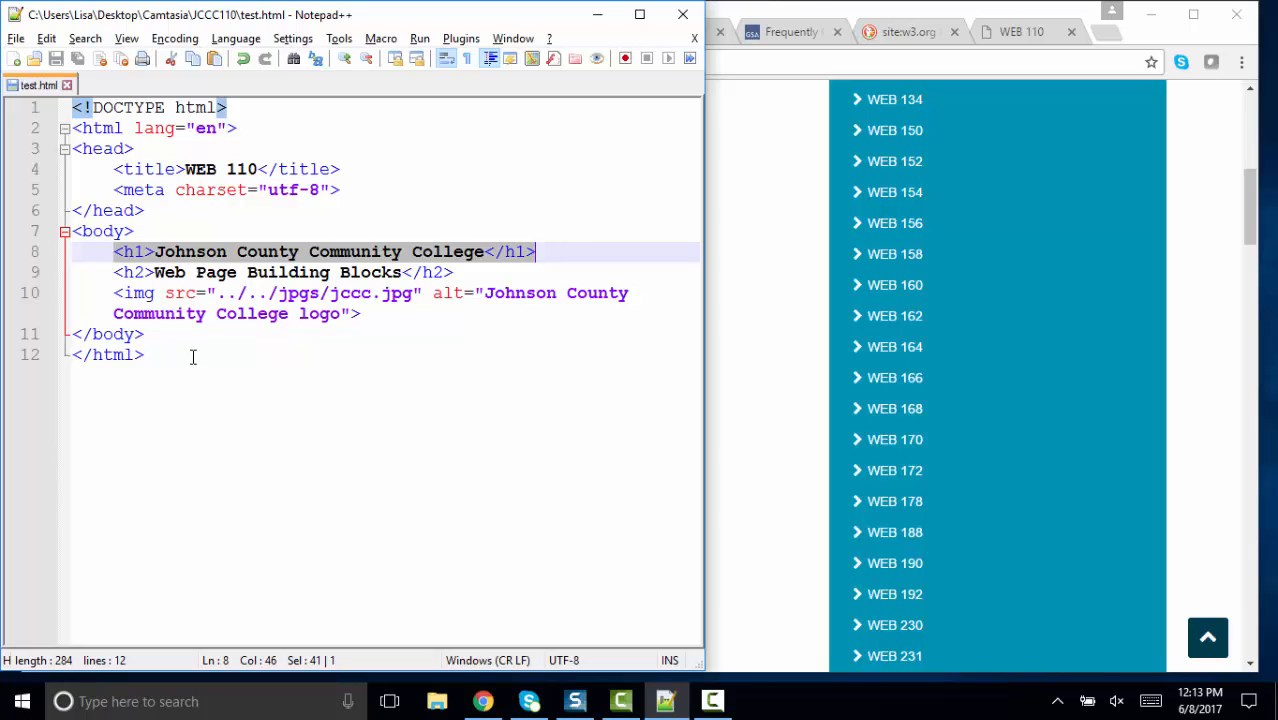
pyautogui.click(176, 292)
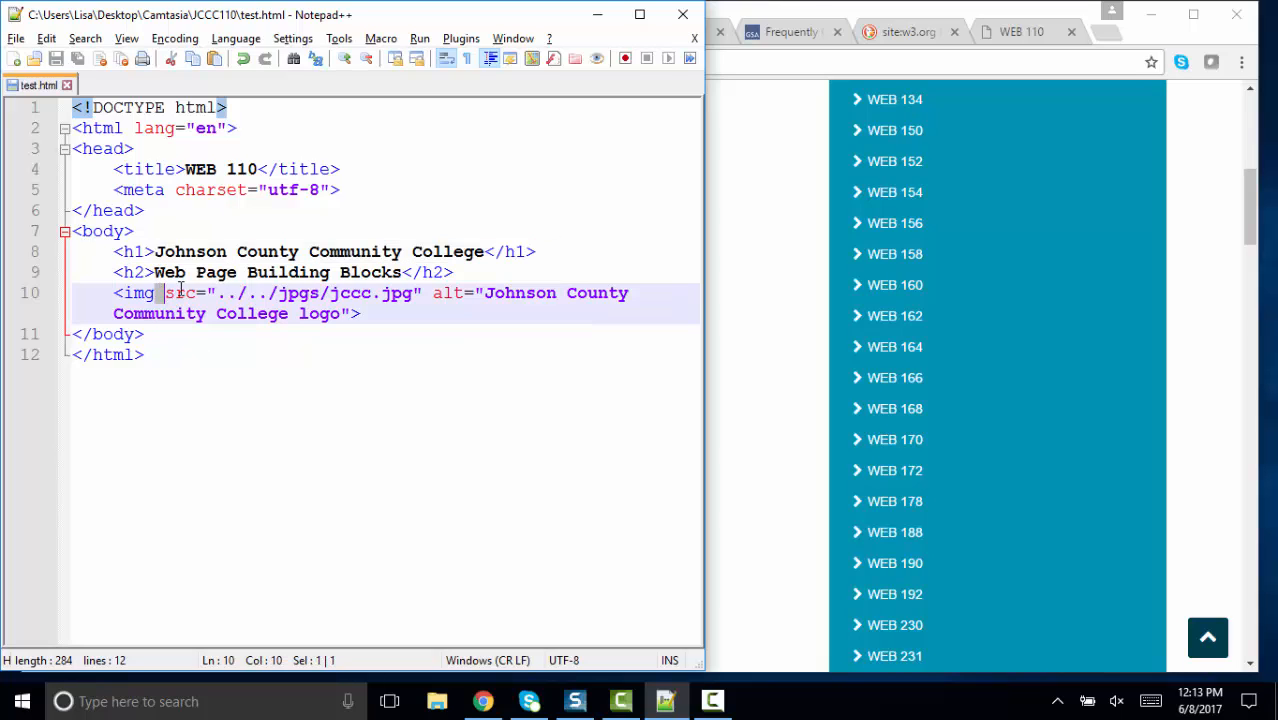
pyautogui.doubleClick(180, 292)
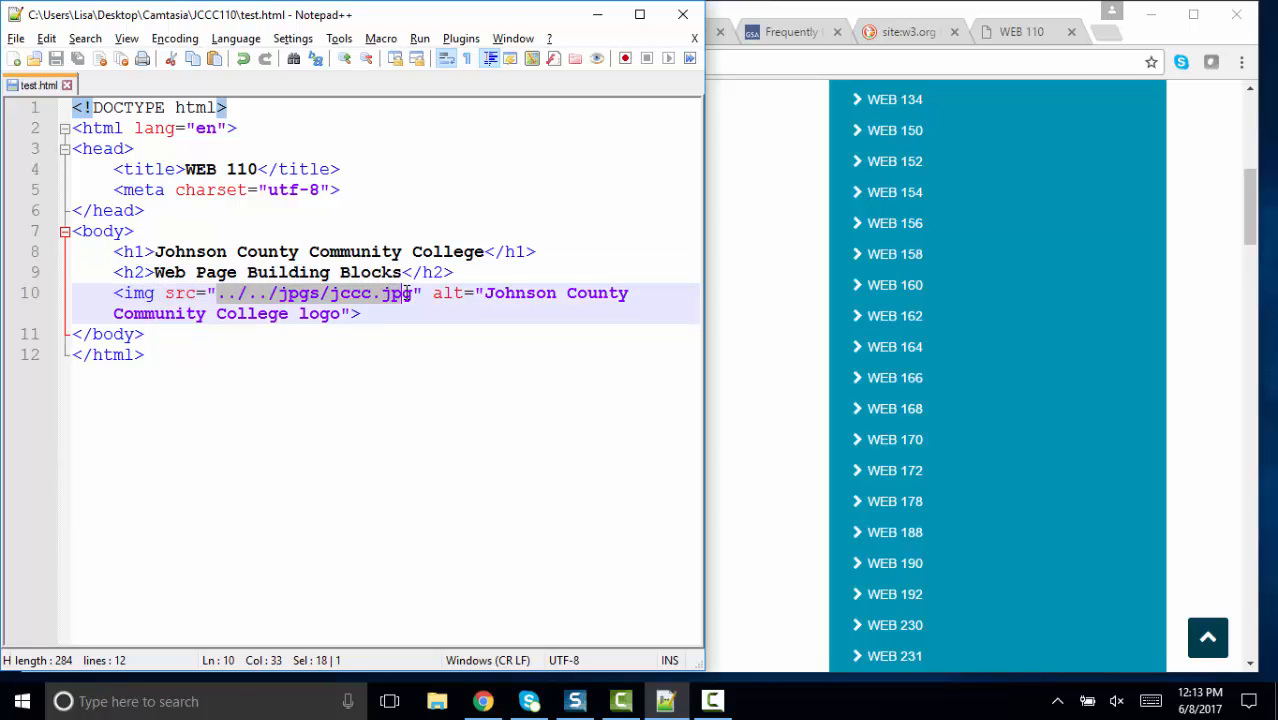
pyautogui.doubleClick(446, 292)
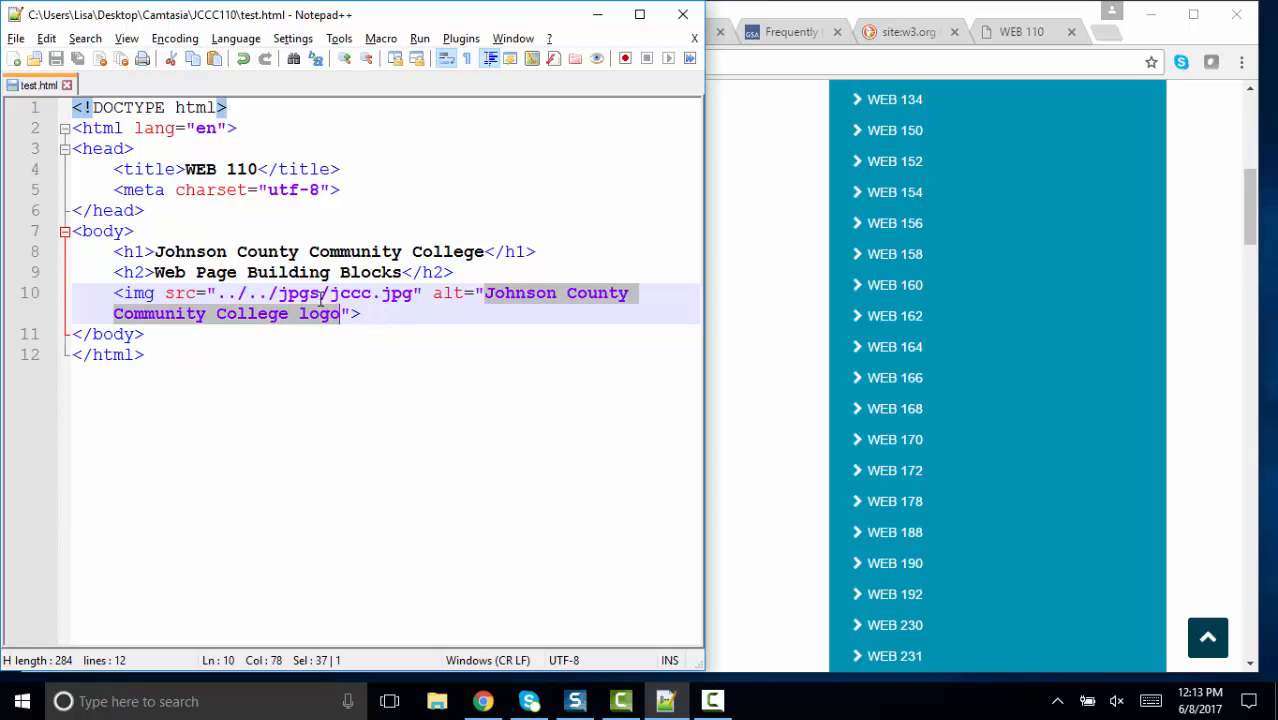
# Launch test.html in Chrome via Run > Launch in Chrome
pyautogui.click(420, 38)
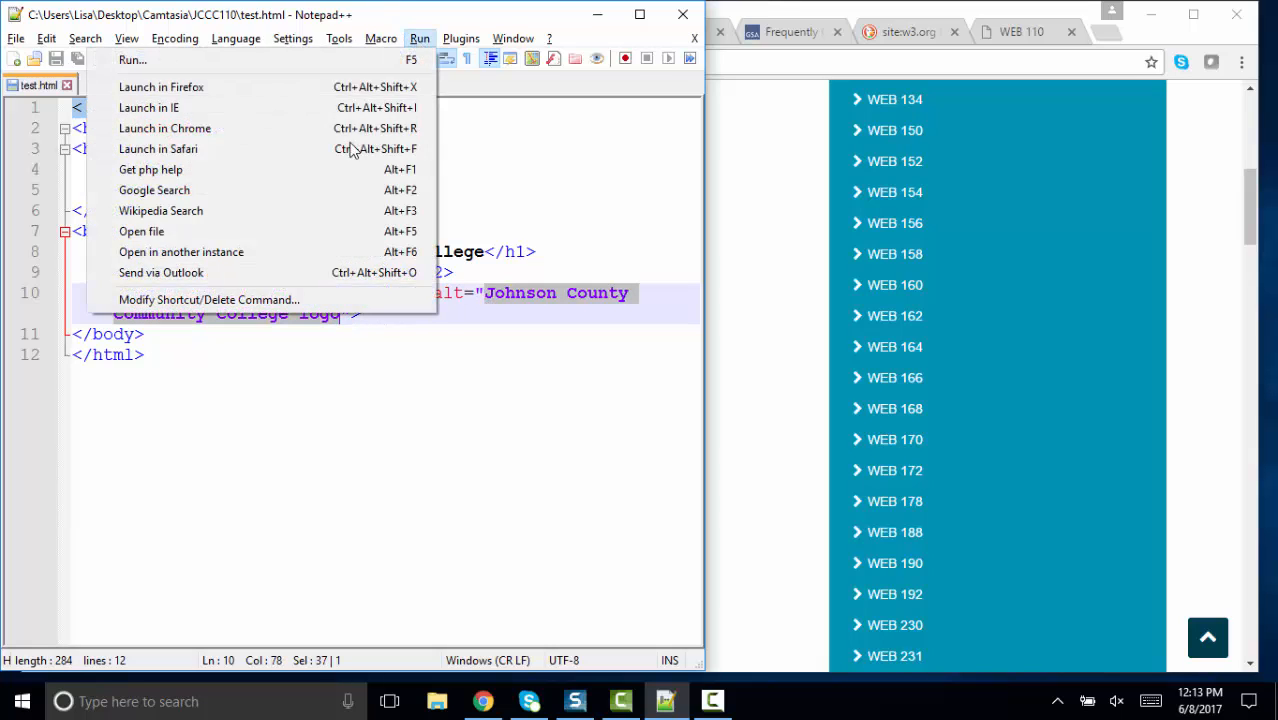
pyautogui.click(164, 128)
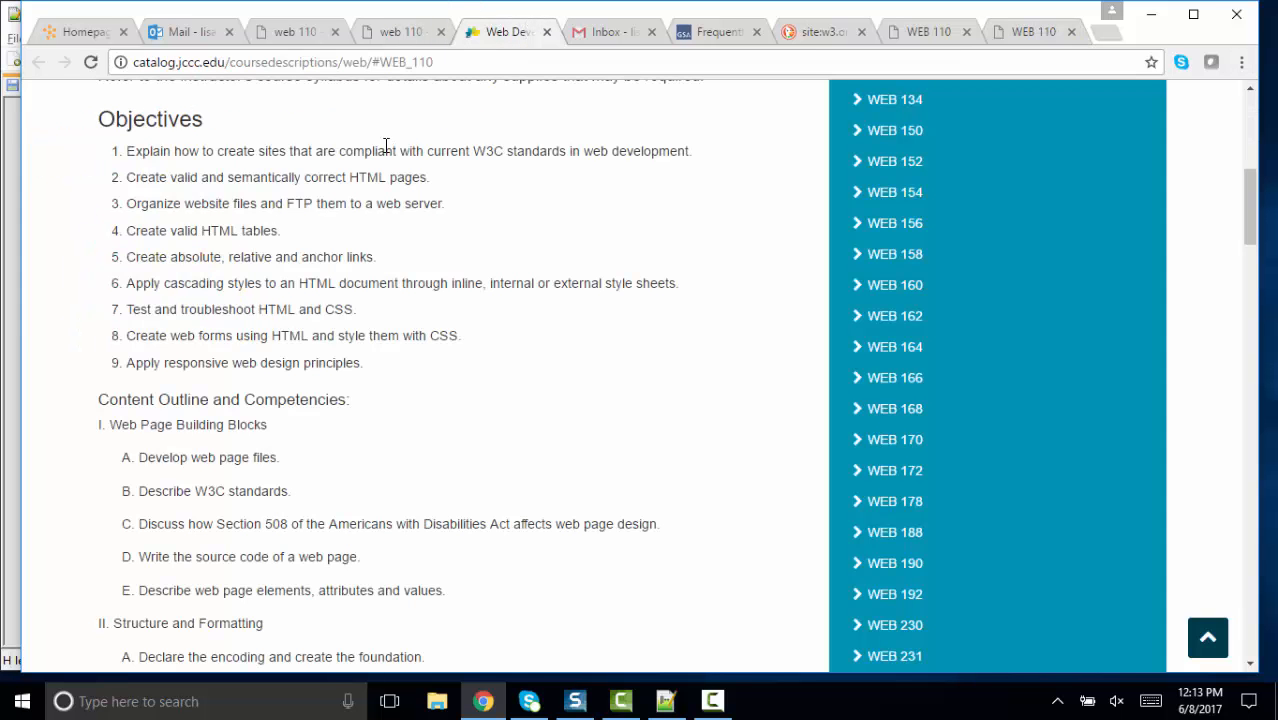
pyautogui.moveTo(400, 156)
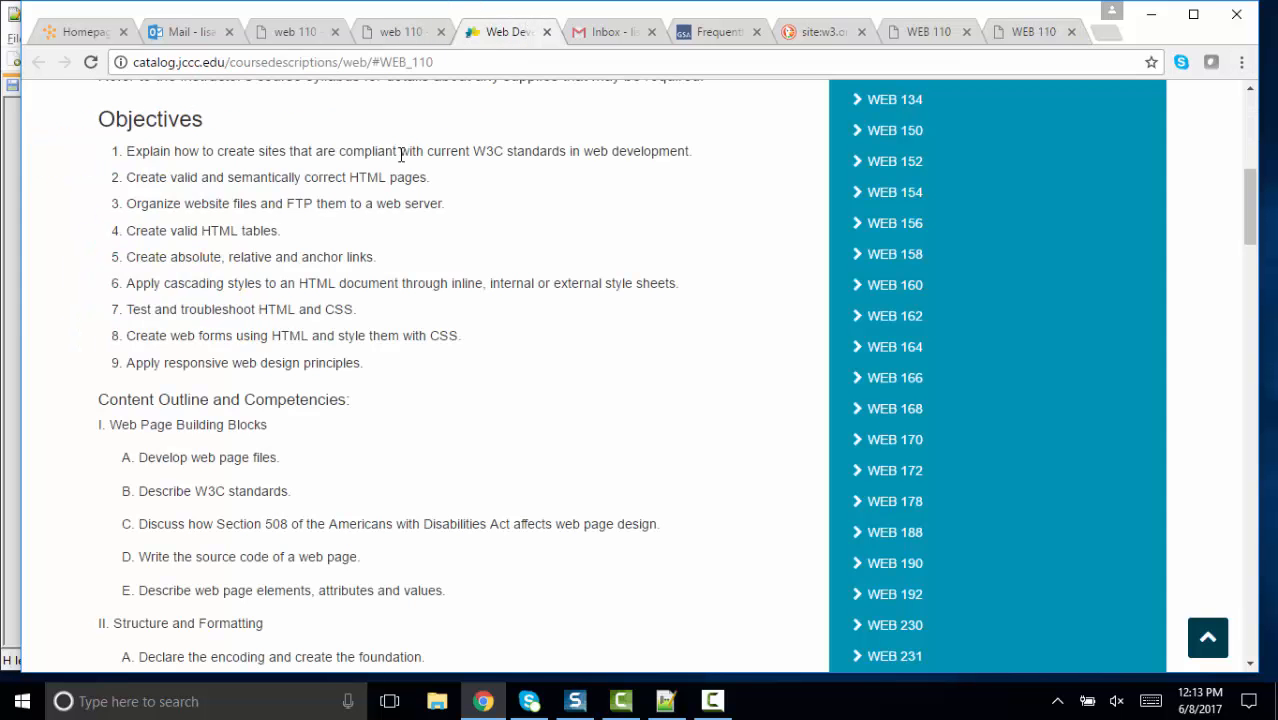